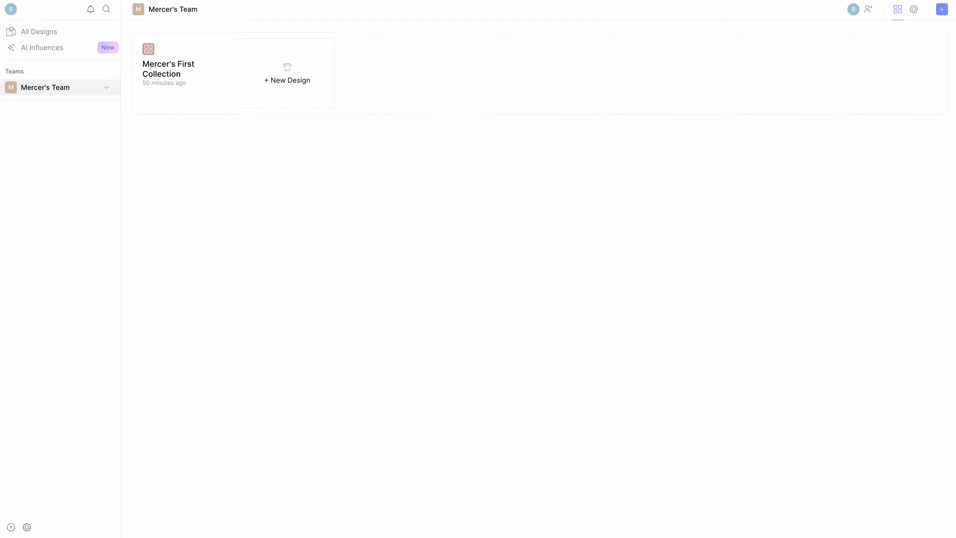
{"action": "mouse_move", "coordinate": [79, 170]}
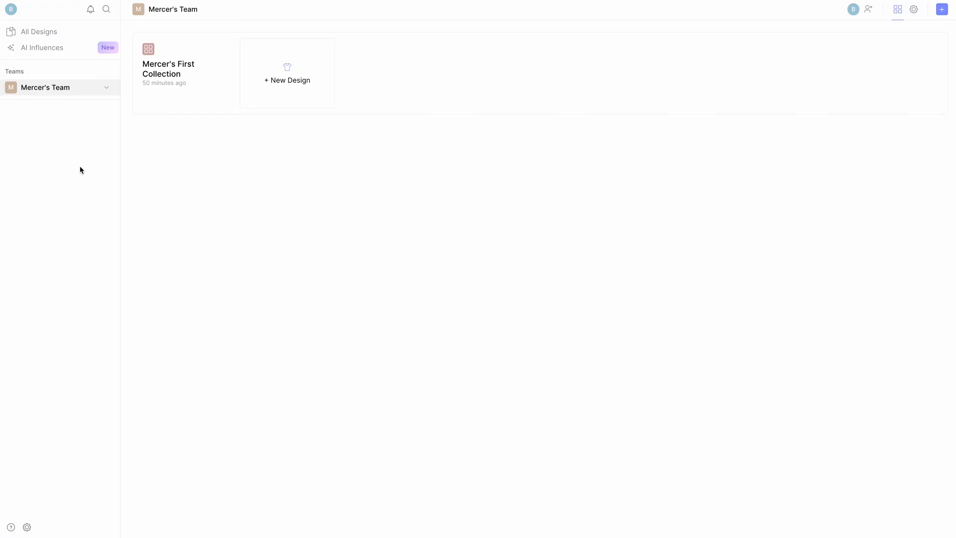
{"action": "mouse_move", "coordinate": [191, 68]}
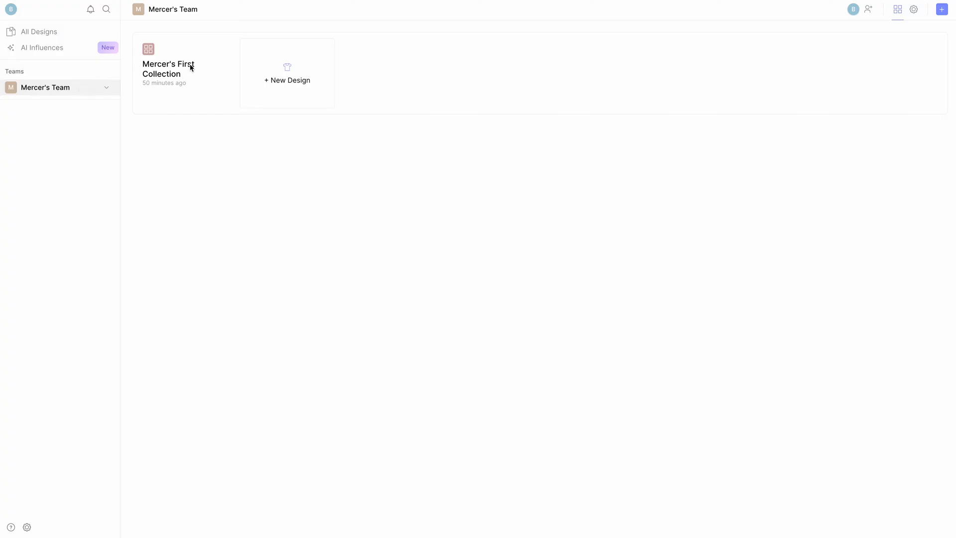
{"action": "mouse_move", "coordinate": [321, 80]}
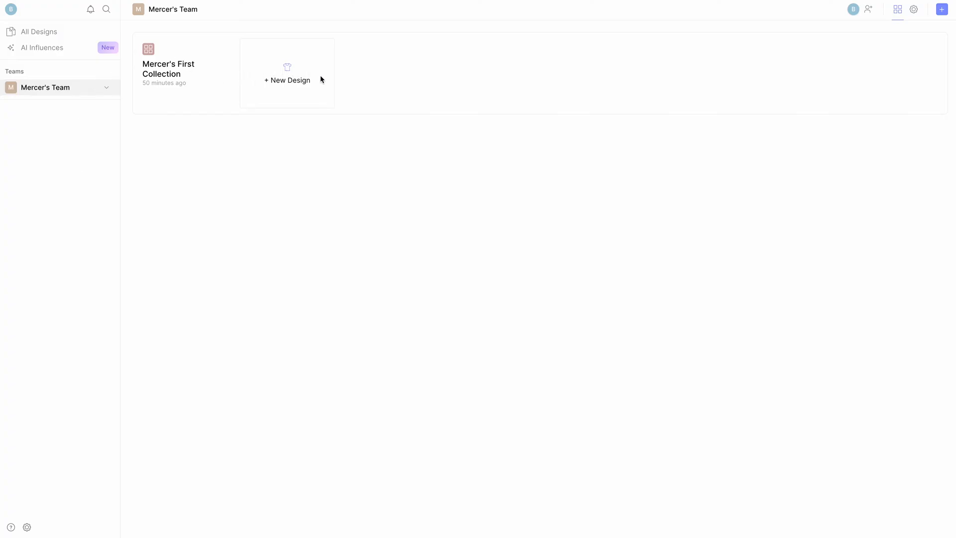
Step: Start a new design in Mercer's First Collection with Hoodie as the product type
{"action": "left_click", "coordinate": [287, 80]}
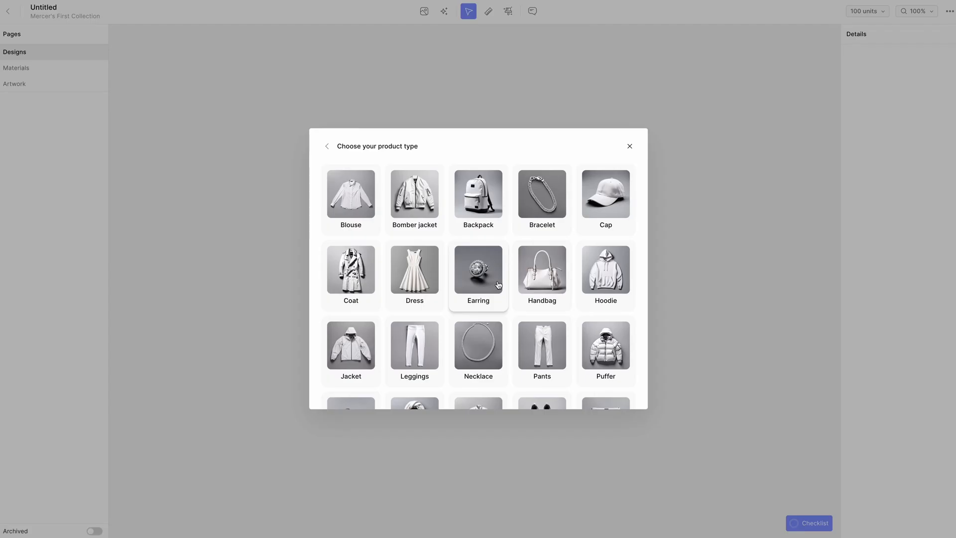
{"action": "mouse_move", "coordinate": [522, 330]}
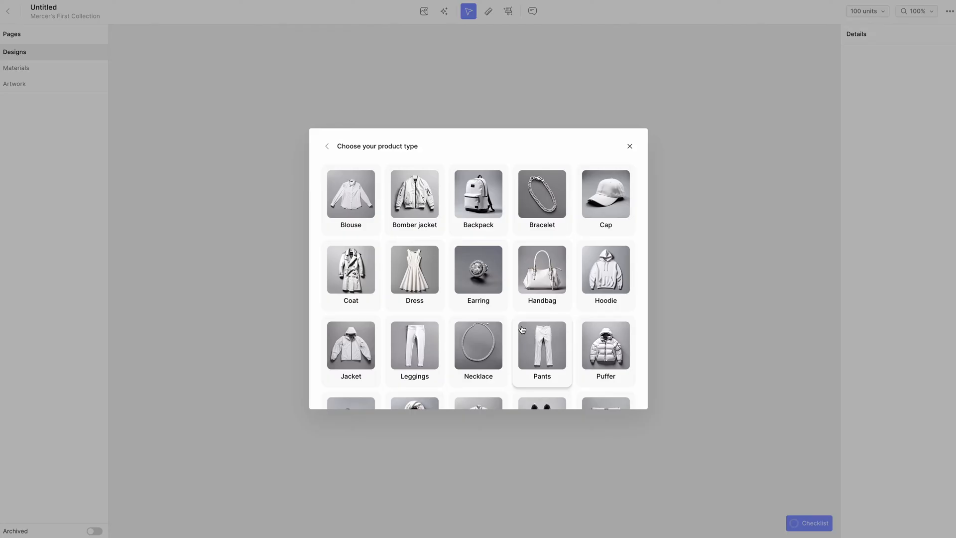
{"action": "left_click", "coordinate": [606, 270]}
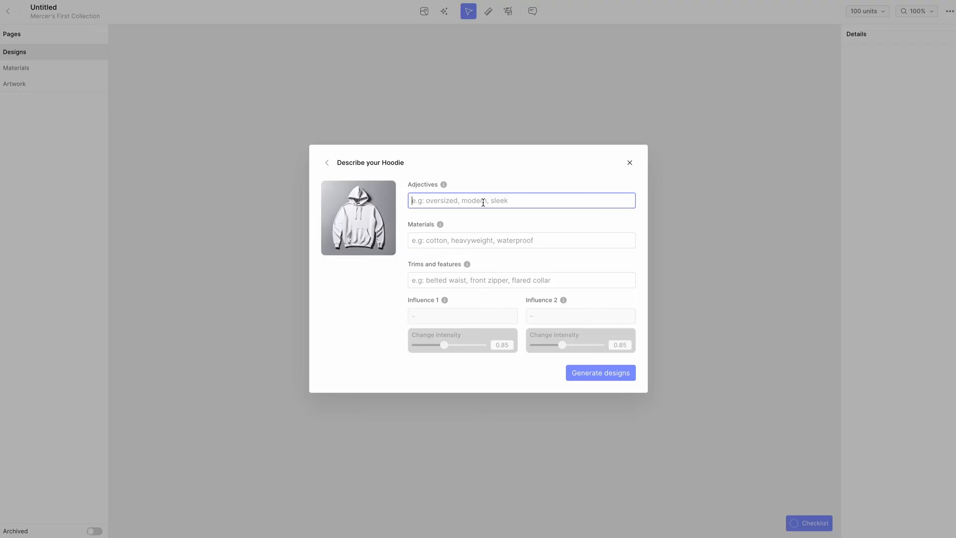
Step: Enter 'oversized', 'black cotton', and '"Mercer" embroidered in white thread across the chest'
{"action": "type", "text": "oversized"}
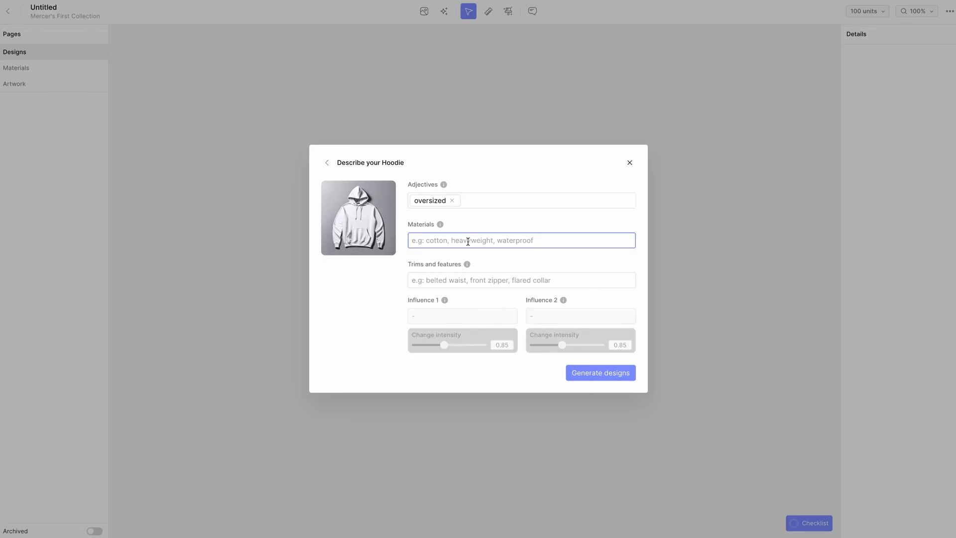
{"action": "type", "text": "black cotton"}
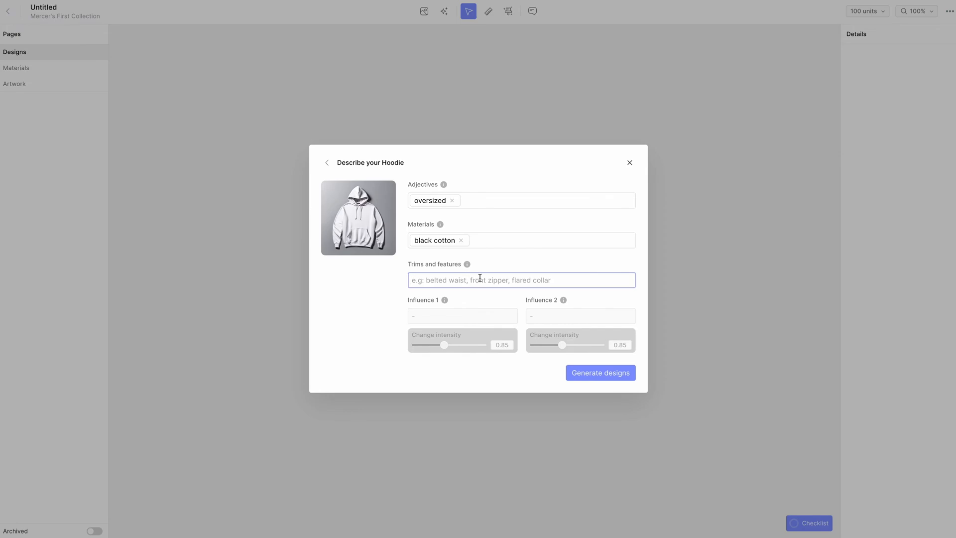
{"action": "type", "text": "1"}
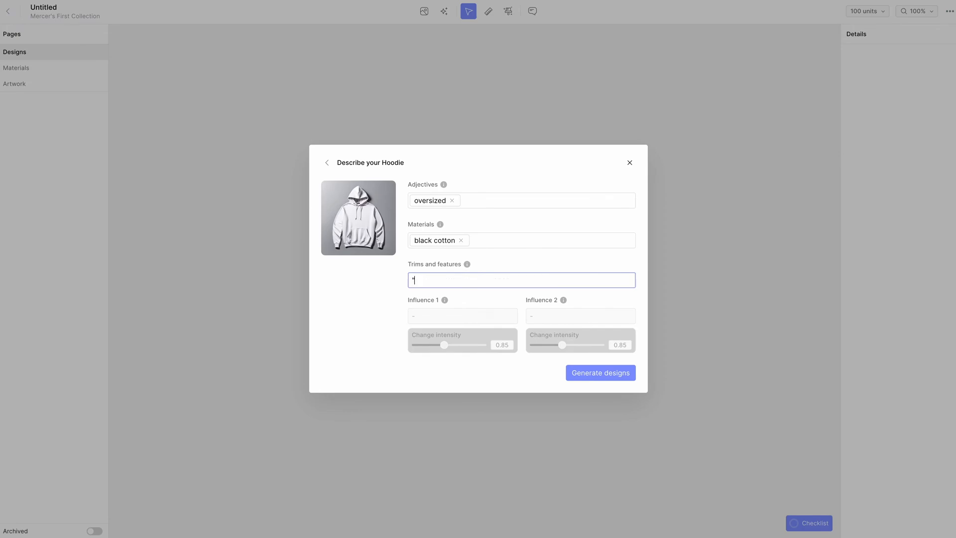
{"action": "type", "text": "\"Mercer\""}
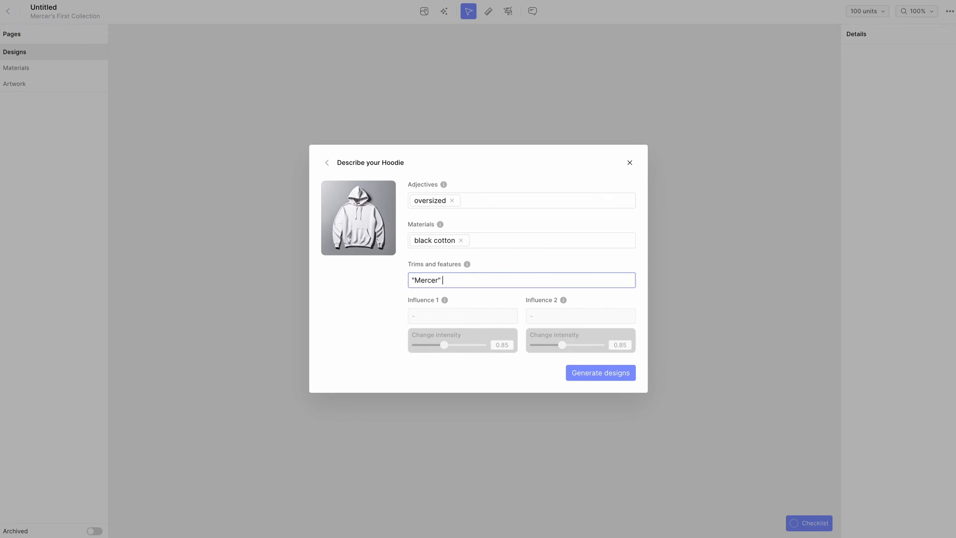
{"action": "type", "text": "embroidered in wh"}
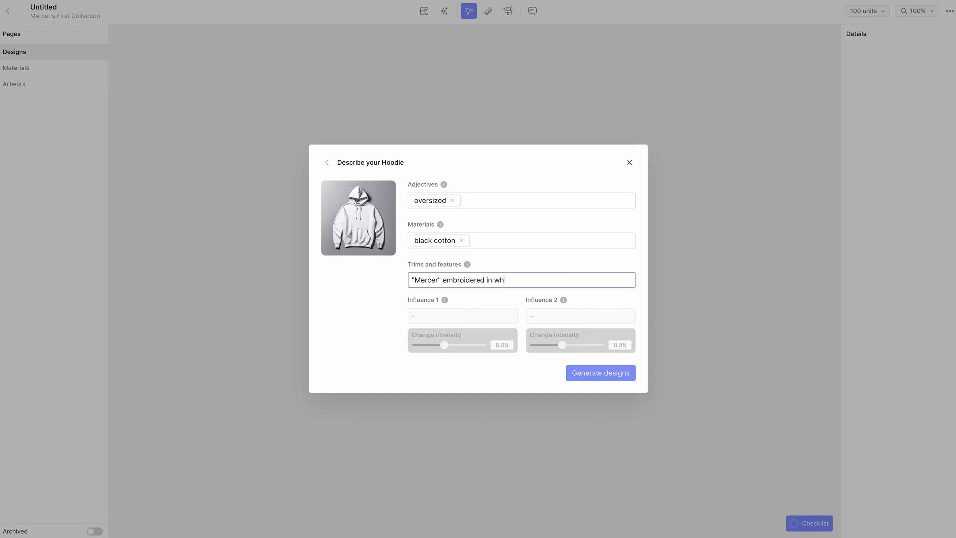
{"action": "type", "text": "ite thread acros"}
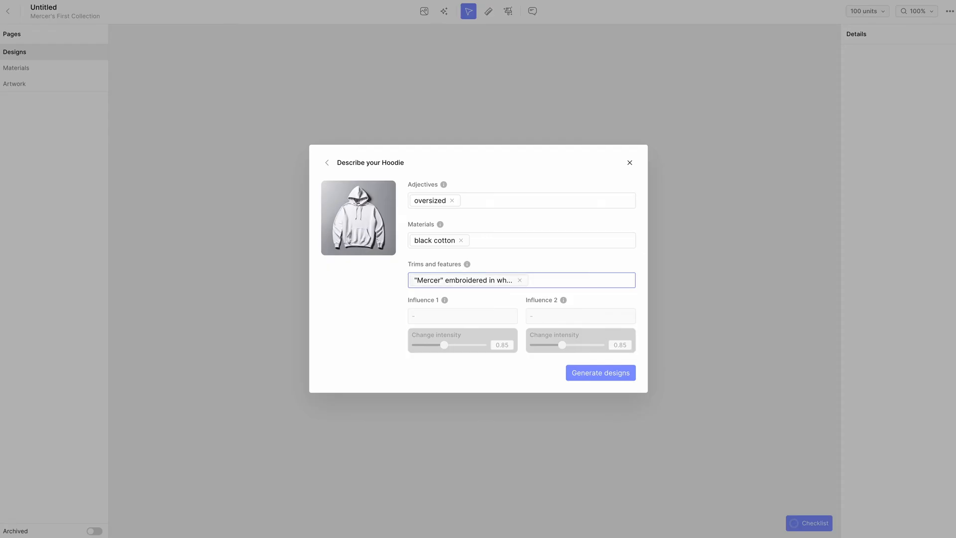
{"action": "mouse_move", "coordinate": [555, 366]}
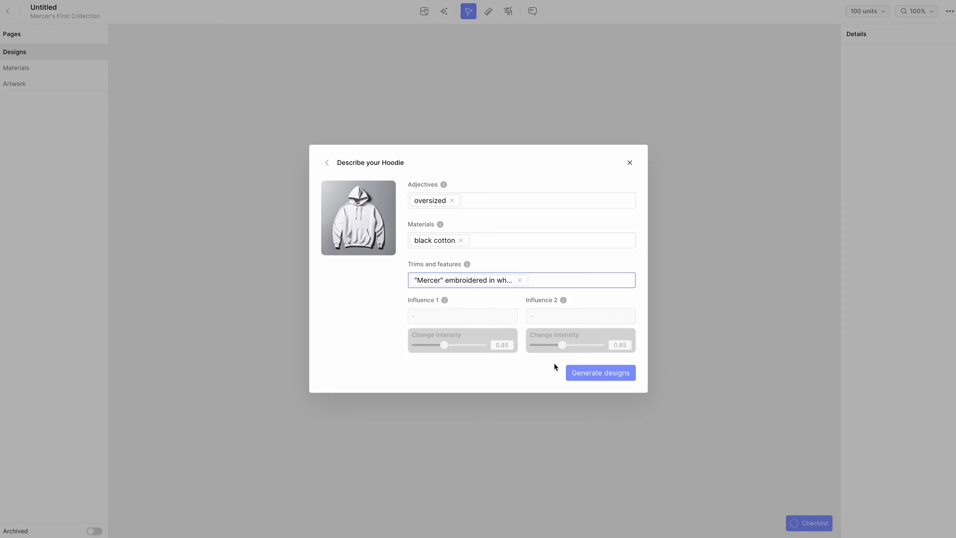
Step: Generate hoodie designs and insert the first and third results as design pages
{"action": "left_click", "coordinate": [599, 373]}
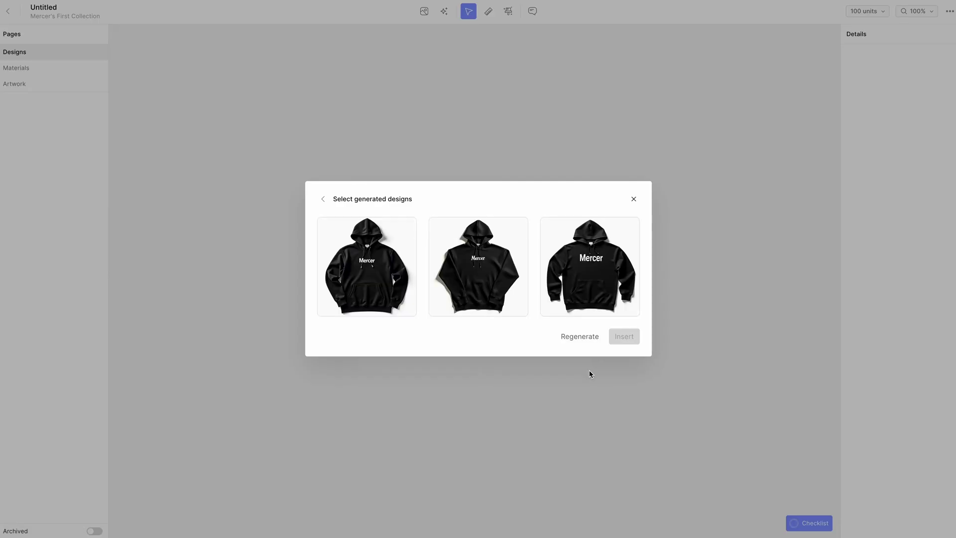
{"action": "mouse_move", "coordinate": [590, 287]}
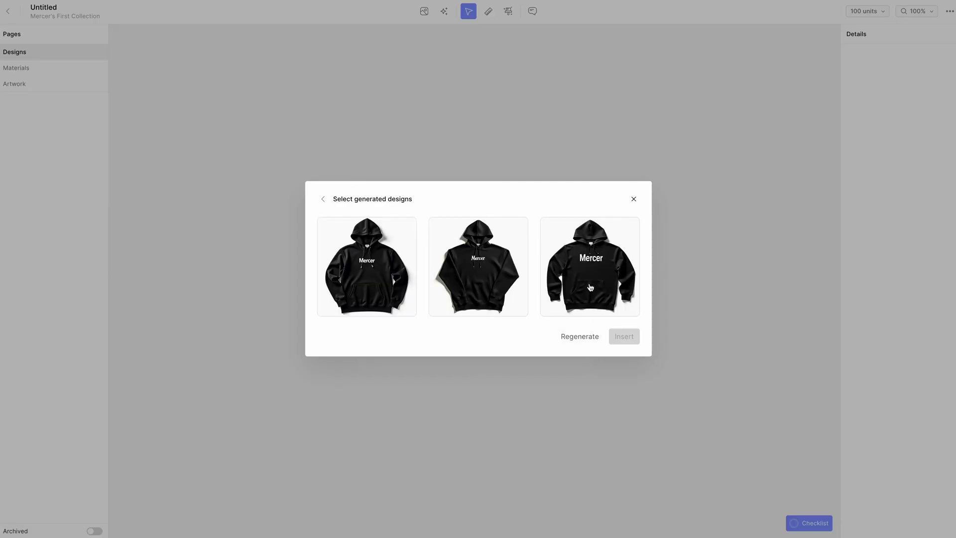
{"action": "left_click", "coordinate": [589, 266]}
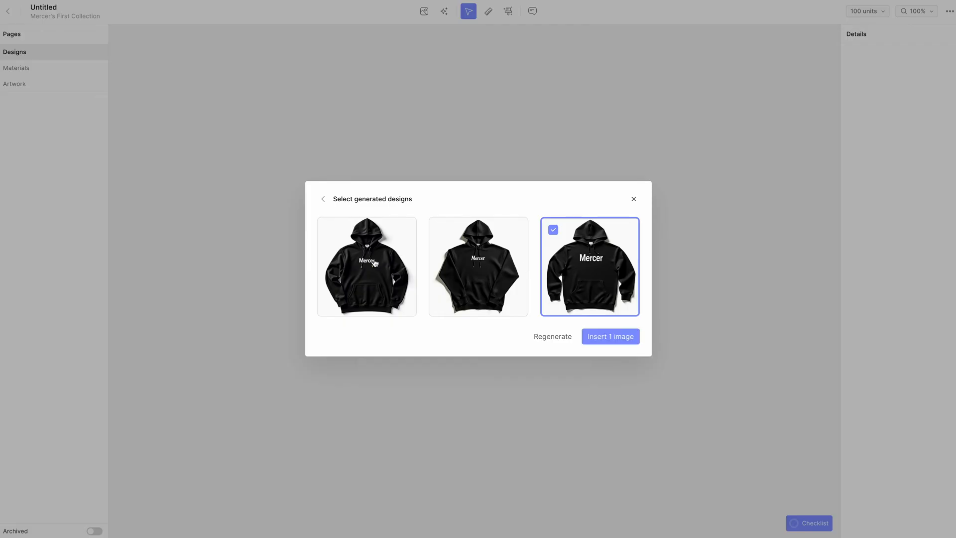
{"action": "left_click", "coordinate": [367, 266]}
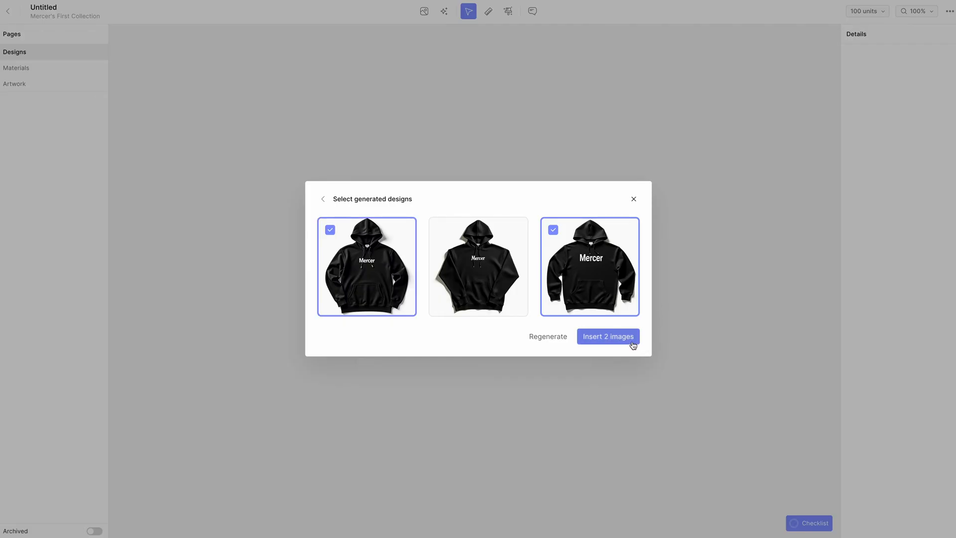
{"action": "left_click", "coordinate": [608, 336]}
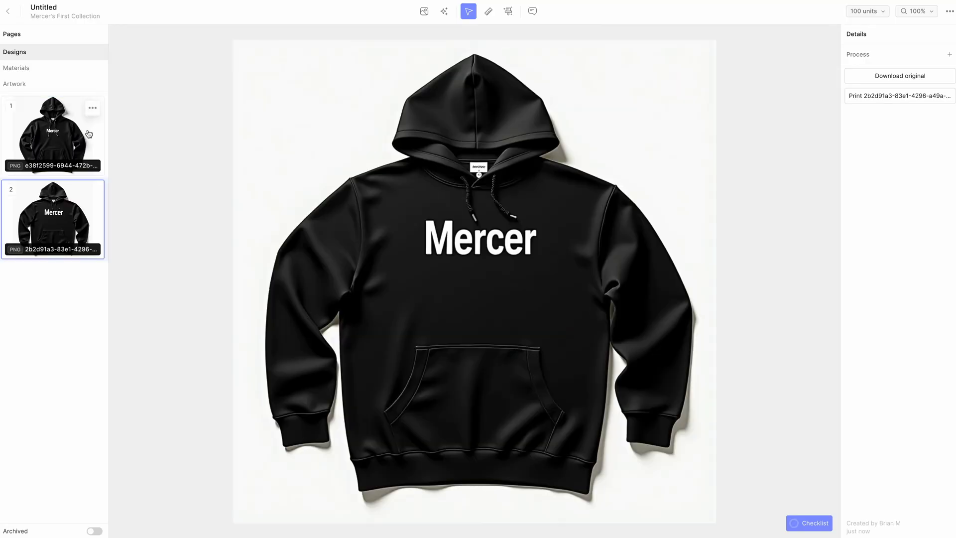
Step: Preview both inserted hoodie pages, then return to the team's designs dashboard
{"action": "left_click", "coordinate": [52, 135]}
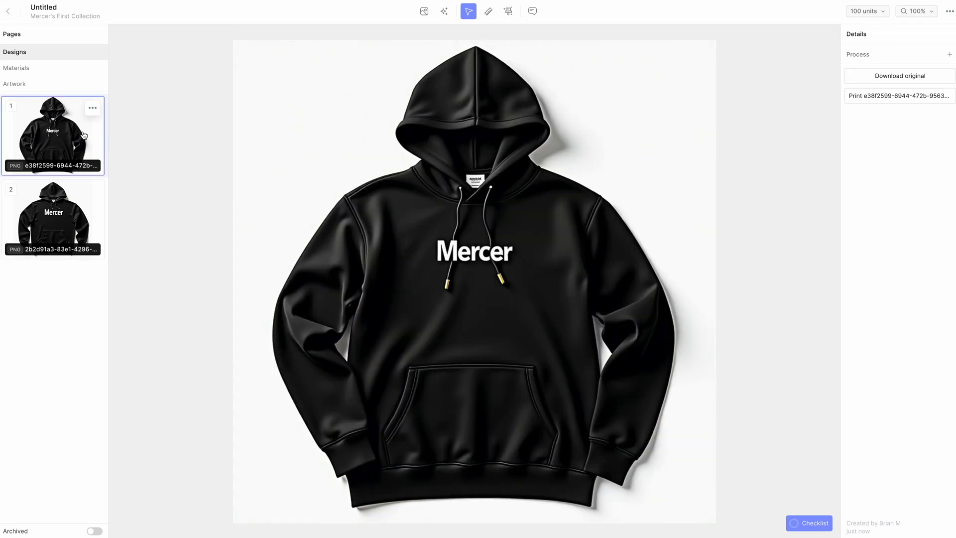
{"action": "left_click", "coordinate": [52, 217]}
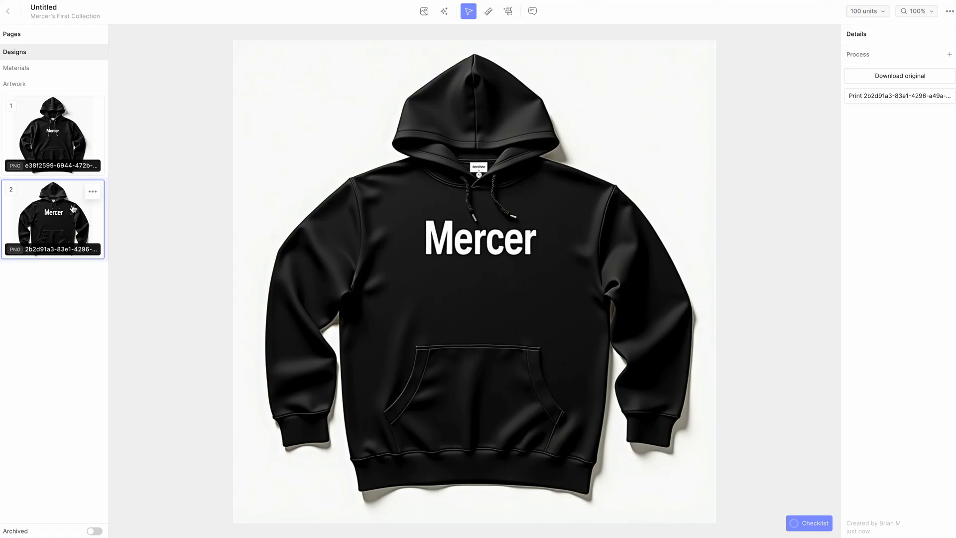
{"action": "left_click", "coordinate": [8, 11]}
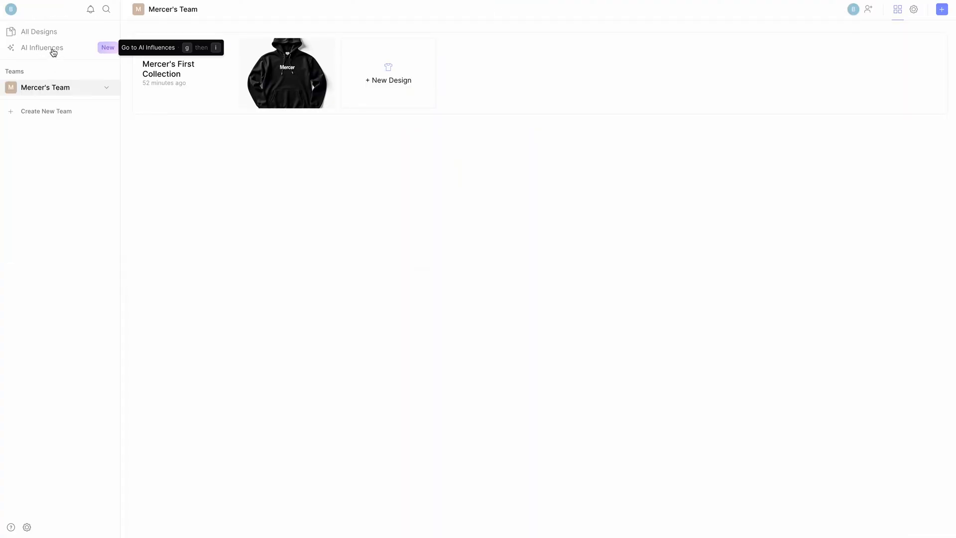
Step: From AI Influences, create a new untitled influence for Mercer's Team
{"action": "left_click", "coordinate": [42, 48]}
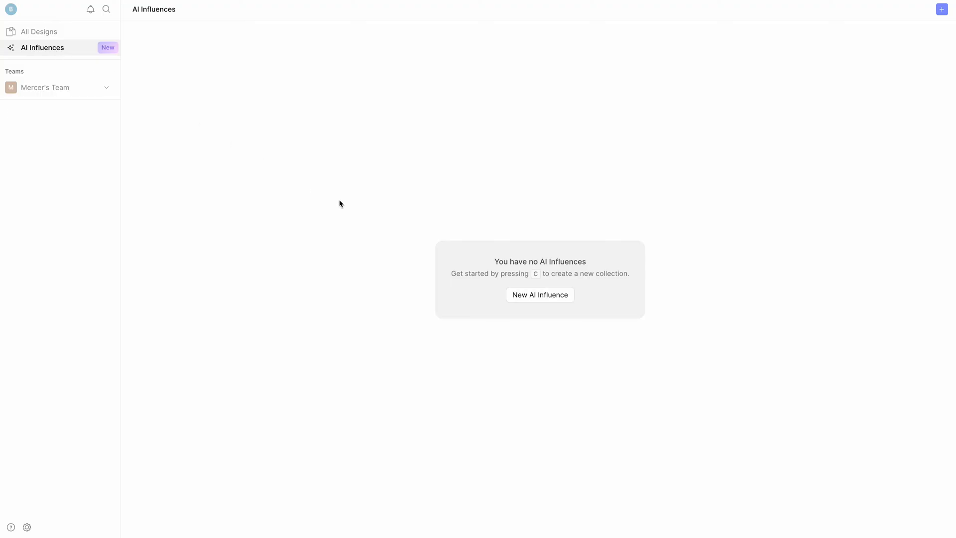
{"action": "left_click", "coordinate": [539, 294]}
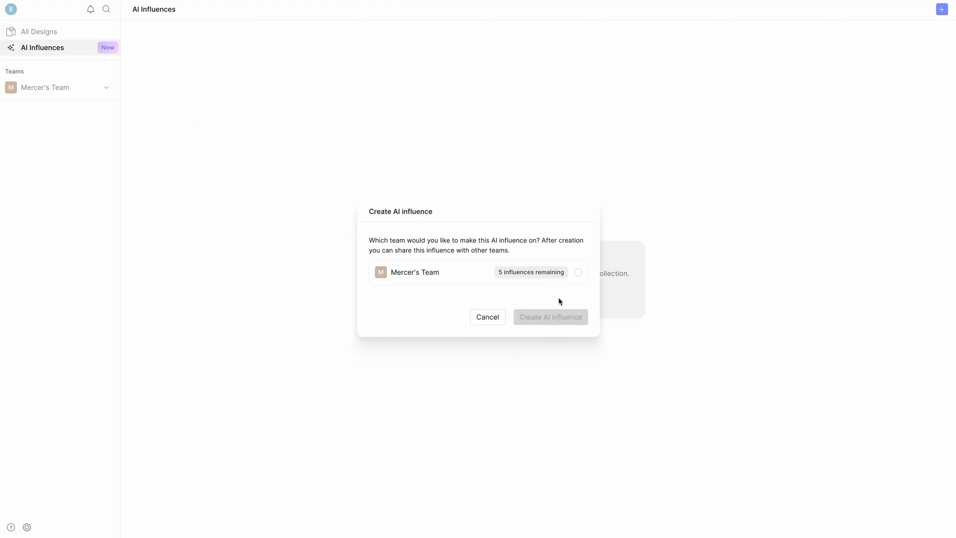
{"action": "left_click", "coordinate": [577, 271]}
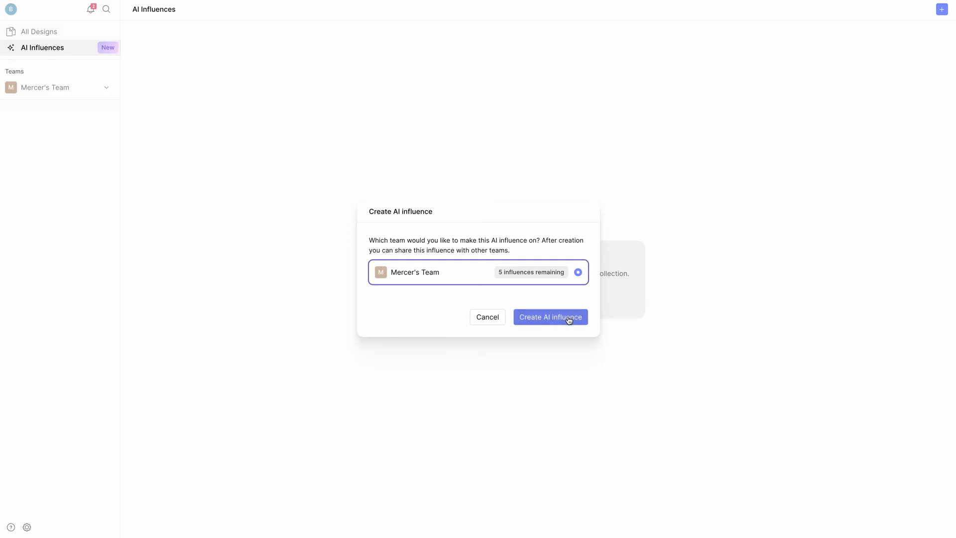
{"action": "left_click", "coordinate": [549, 317]}
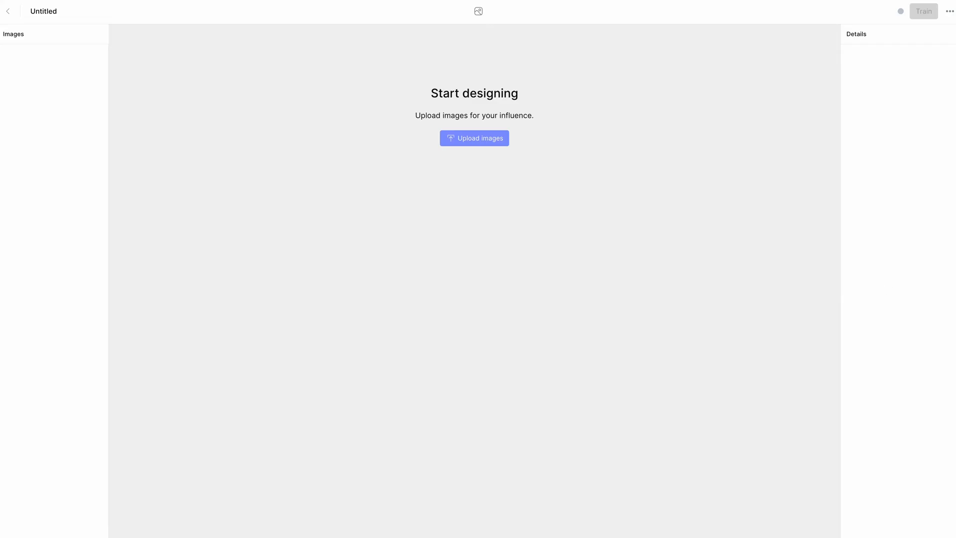
Step: Upload the outerwear training images and rename the influence 'Mercer Outerwear'
{"action": "left_click", "coordinate": [474, 137]}
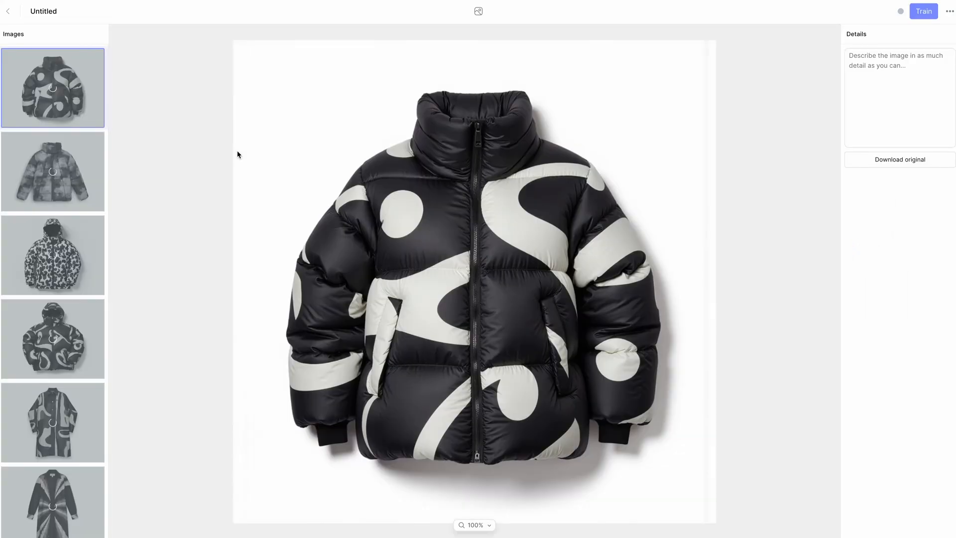
{"action": "mouse_move", "coordinate": [52, 254]}
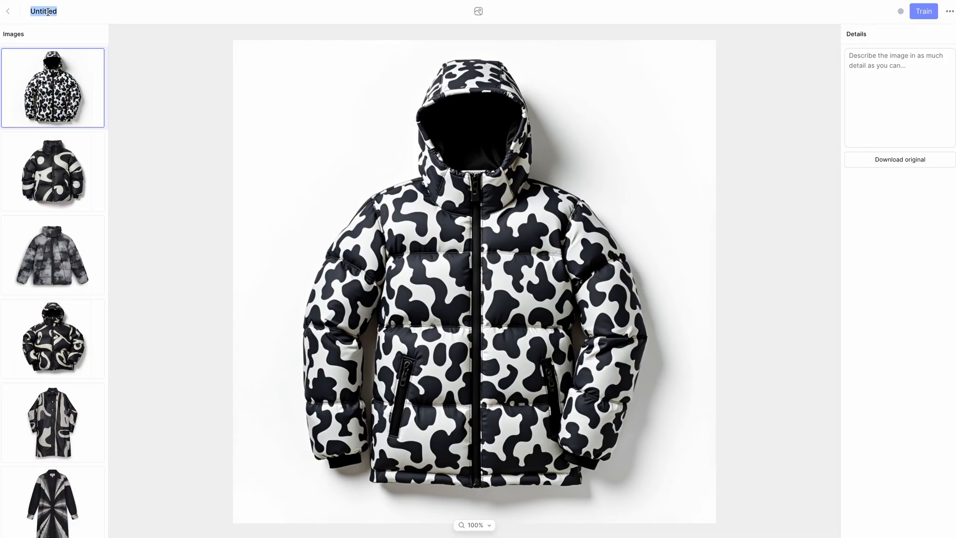
{"action": "type", "text": "Mercer"}
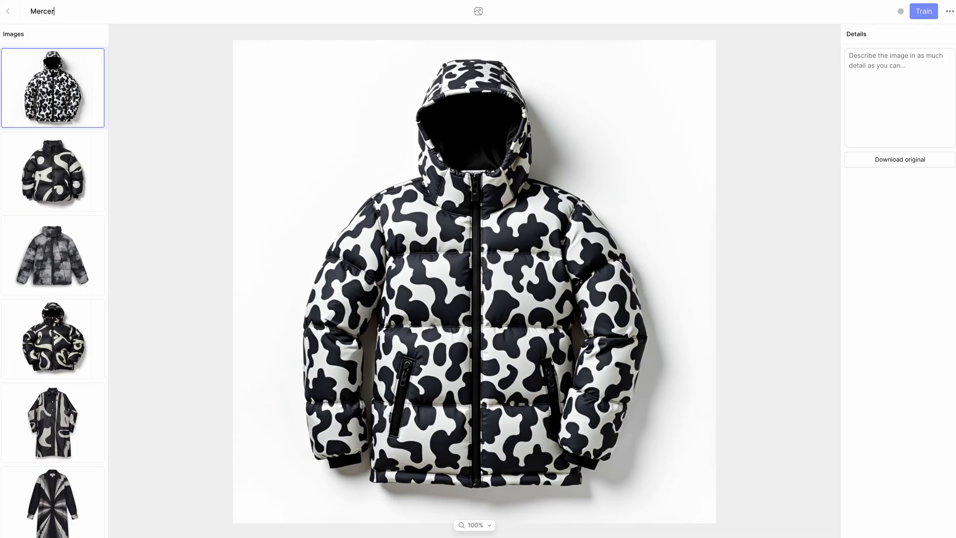
{"action": "type", "text": "Outerwear"}
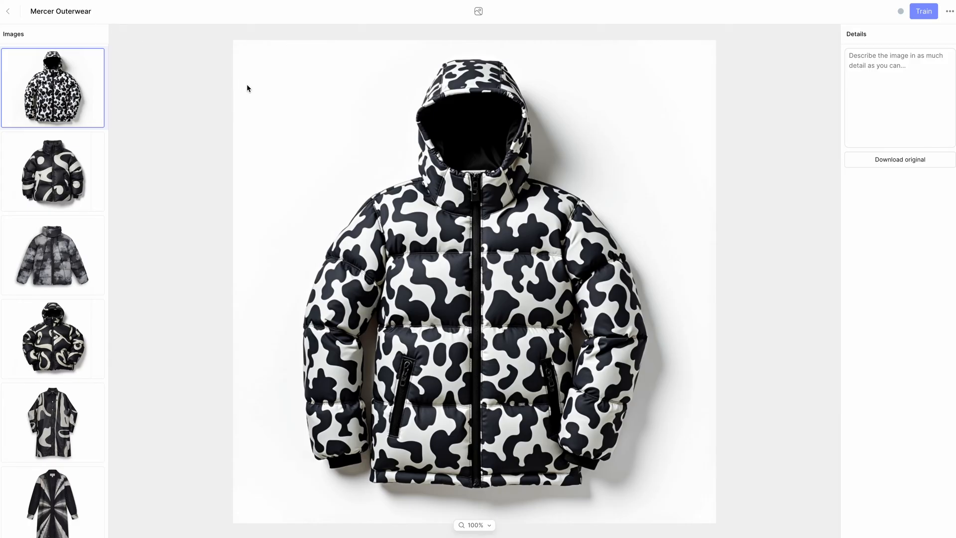
{"action": "mouse_move", "coordinate": [459, 130]}
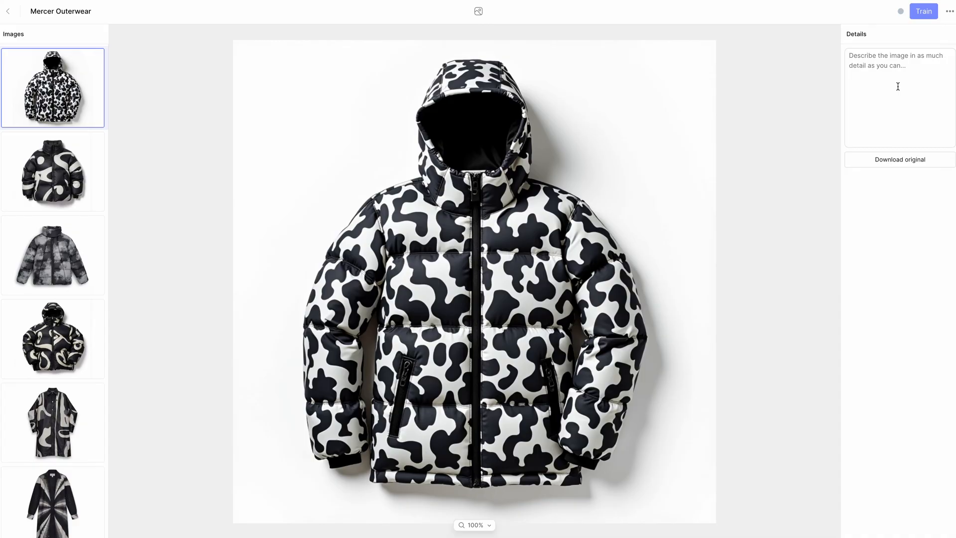
{"action": "mouse_move", "coordinate": [906, 74]}
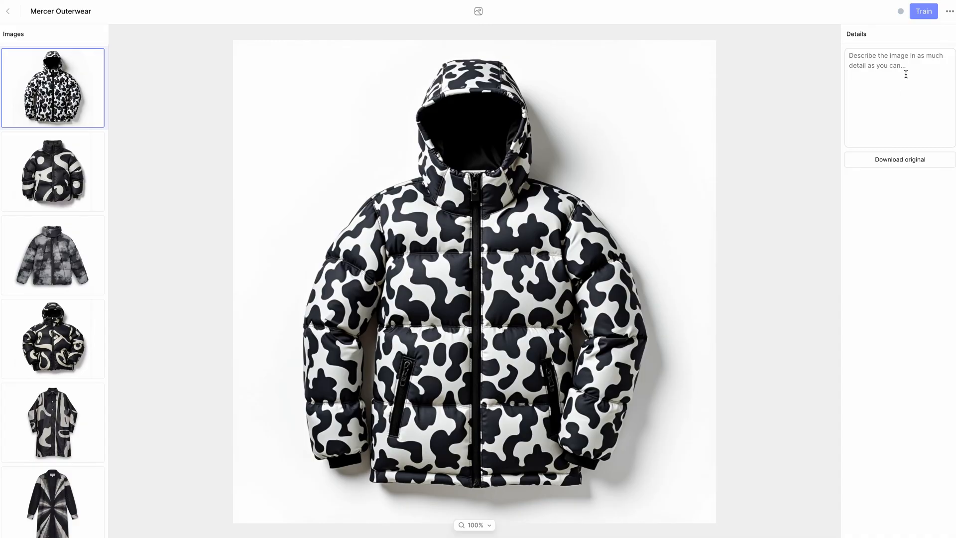
Step: Train the Mercer Outerwear influence and dismiss the training notice
{"action": "left_click", "coordinate": [923, 11]}
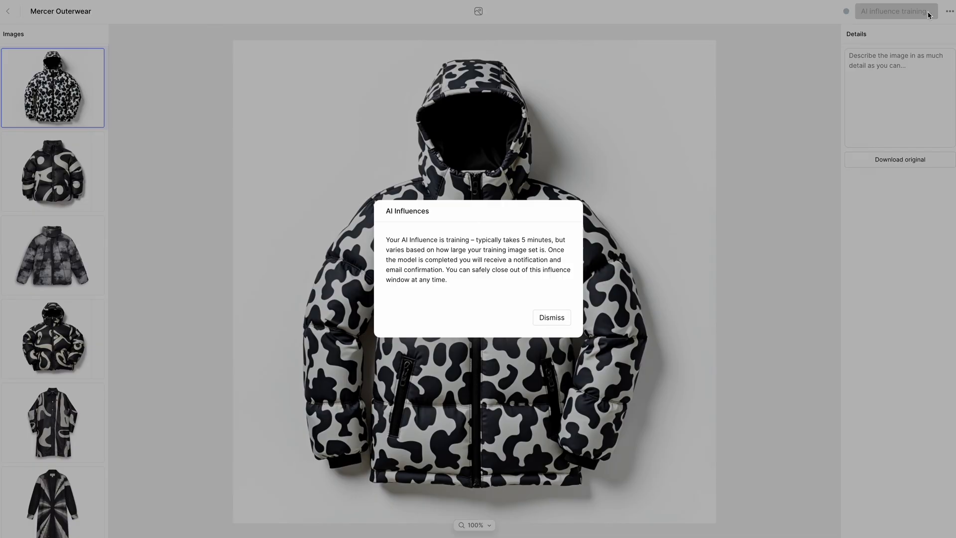
{"action": "mouse_move", "coordinate": [551, 318]}
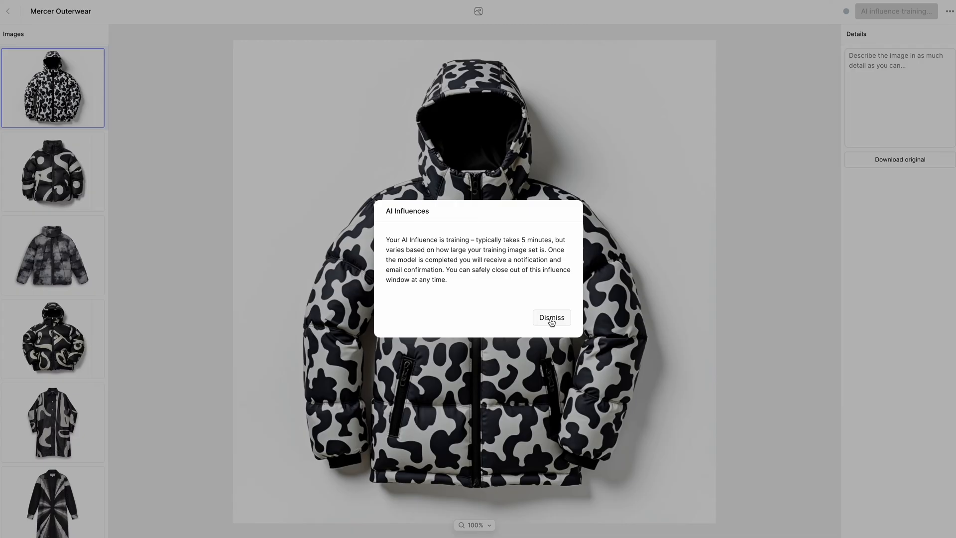
{"action": "left_click", "coordinate": [551, 317]}
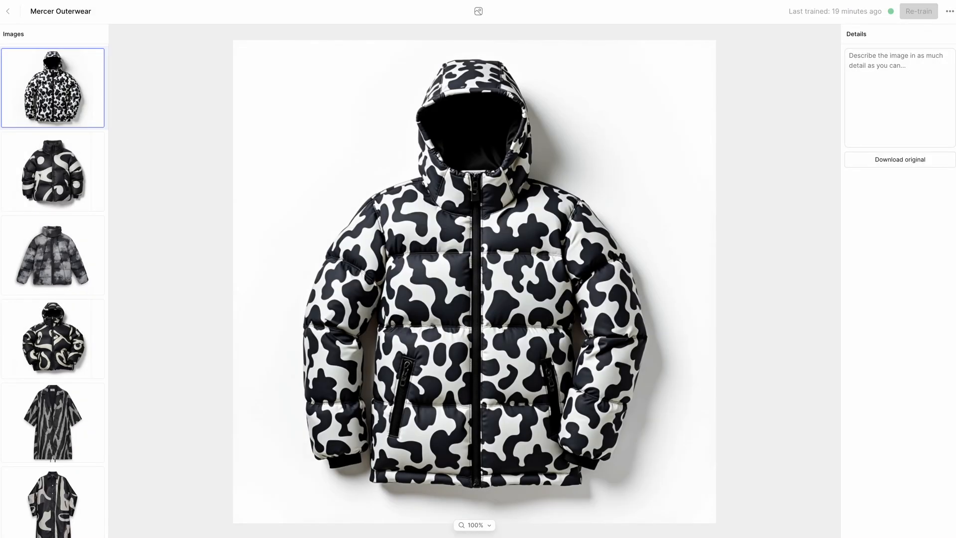
{"action": "mouse_move", "coordinate": [846, 16]}
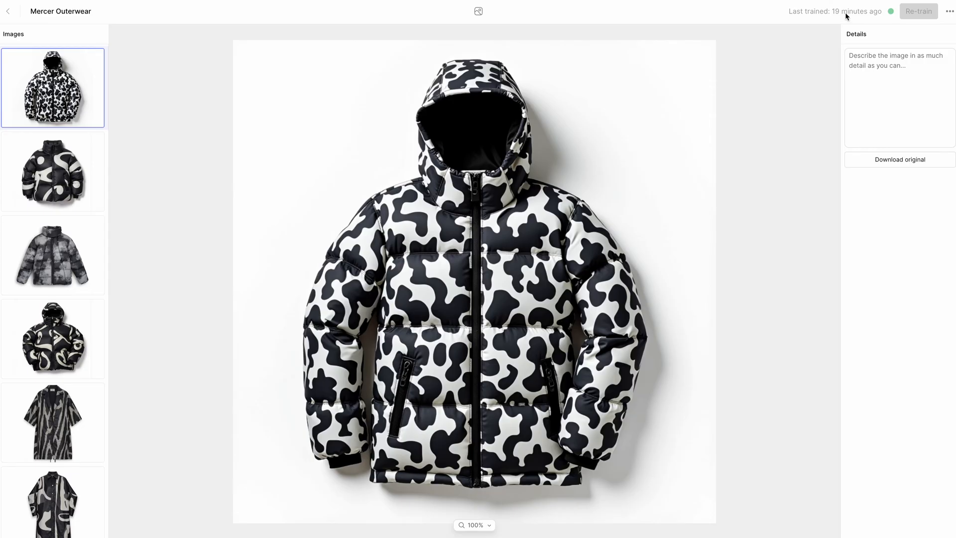
{"action": "mouse_move", "coordinate": [892, 17]}
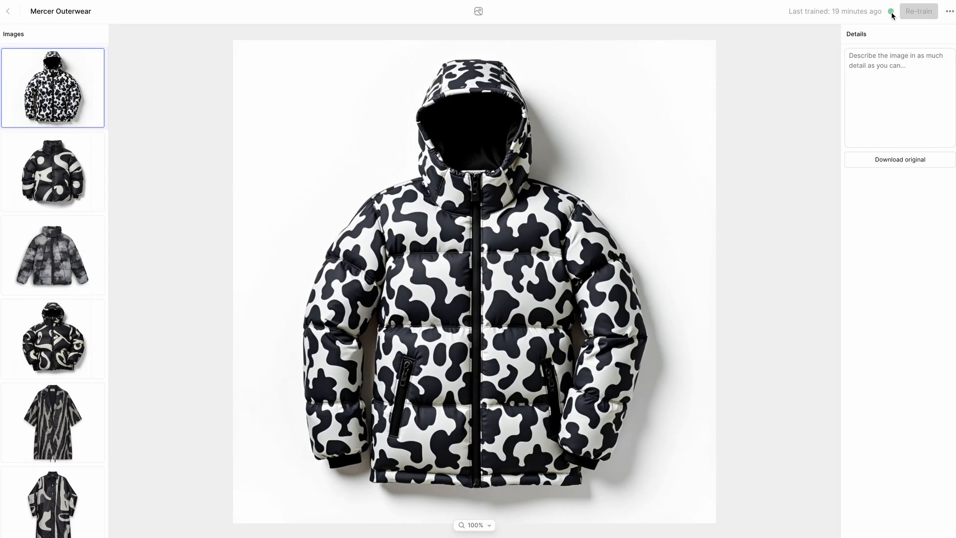
{"action": "mouse_move", "coordinate": [891, 11]}
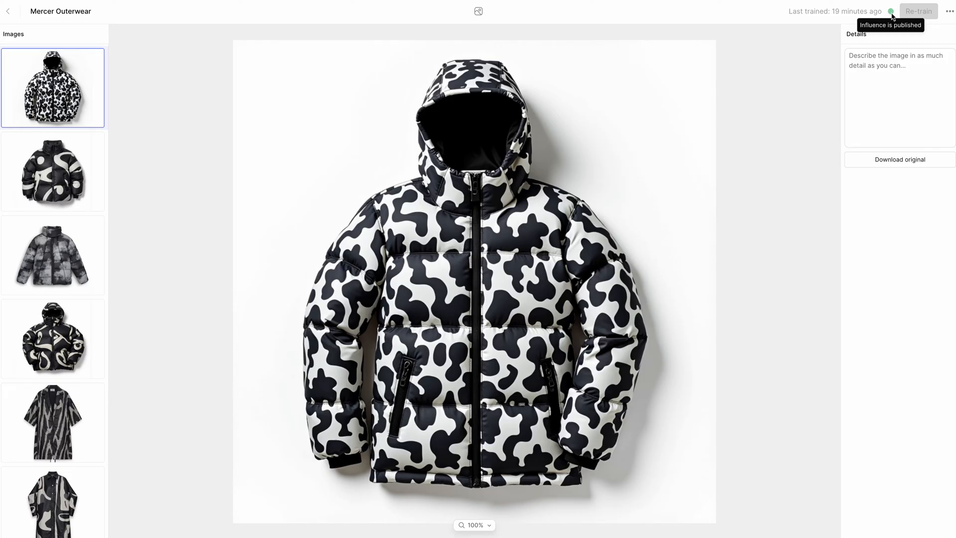
{"action": "mouse_move", "coordinate": [914, 12]}
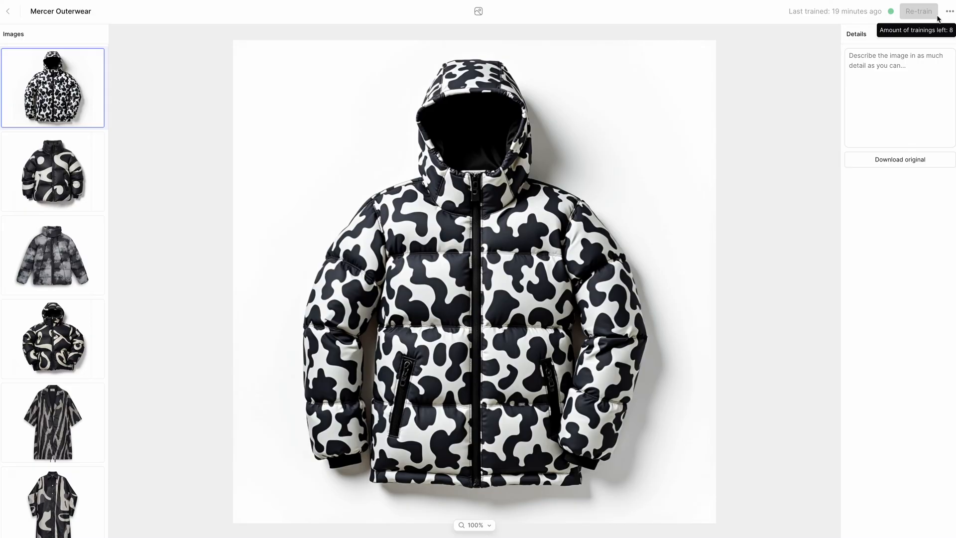
{"action": "mouse_move", "coordinate": [174, 245]}
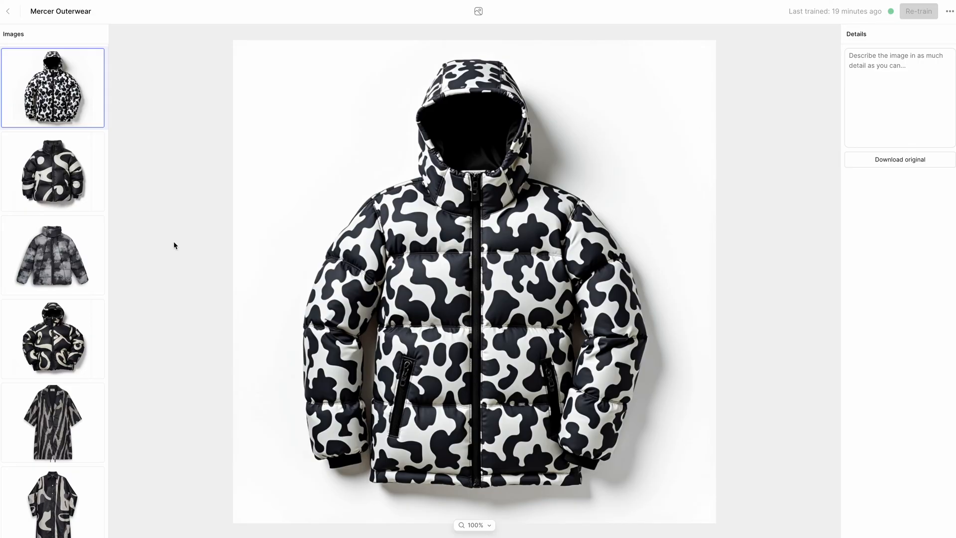
{"action": "mouse_move", "coordinate": [68, 228]}
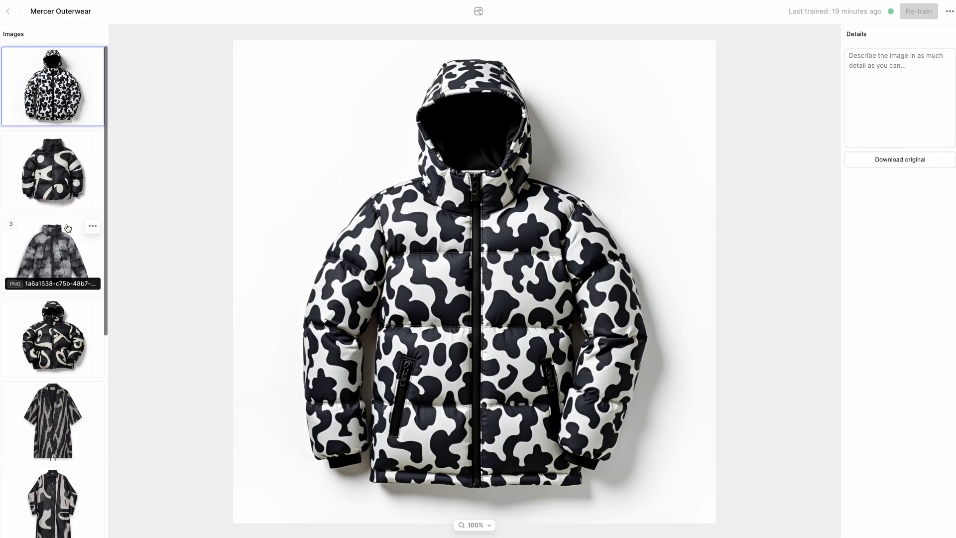
Step: Preview the zebra-striped, pale abstract, and radial-striped coat training images
{"action": "scroll", "scroll_direction": "down", "scroll_amount": 3}
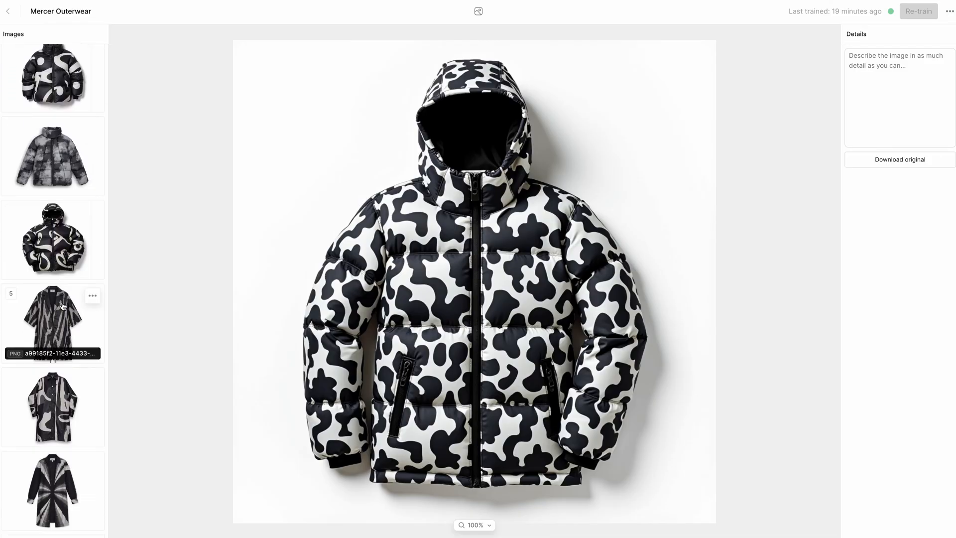
{"action": "left_click", "coordinate": [52, 323]}
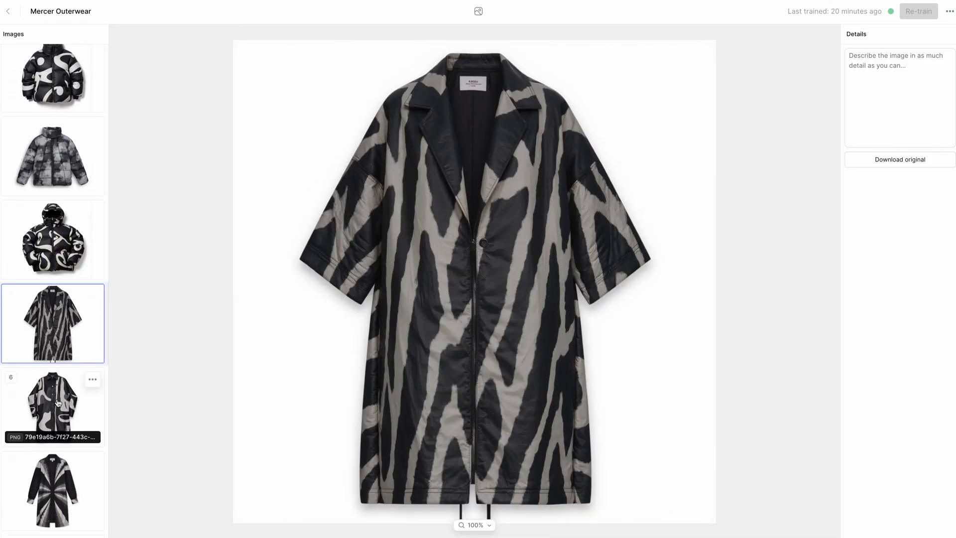
{"action": "left_click", "coordinate": [53, 407]}
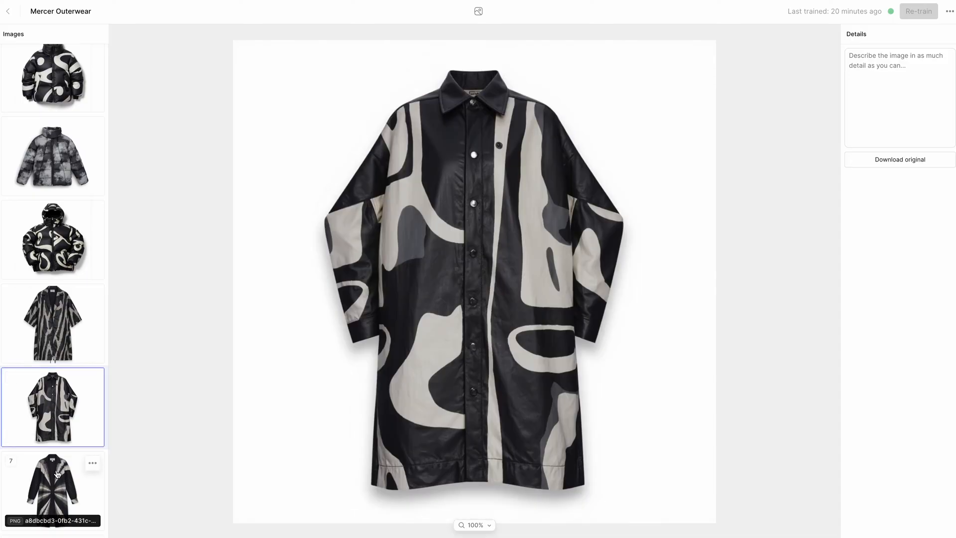
{"action": "left_click", "coordinate": [53, 491]}
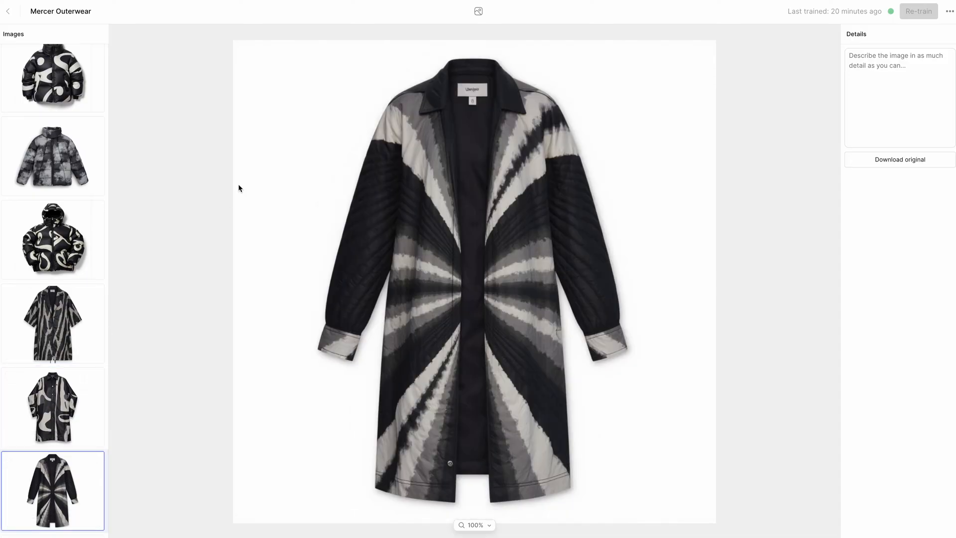
{"action": "mouse_move", "coordinate": [9, 11]}
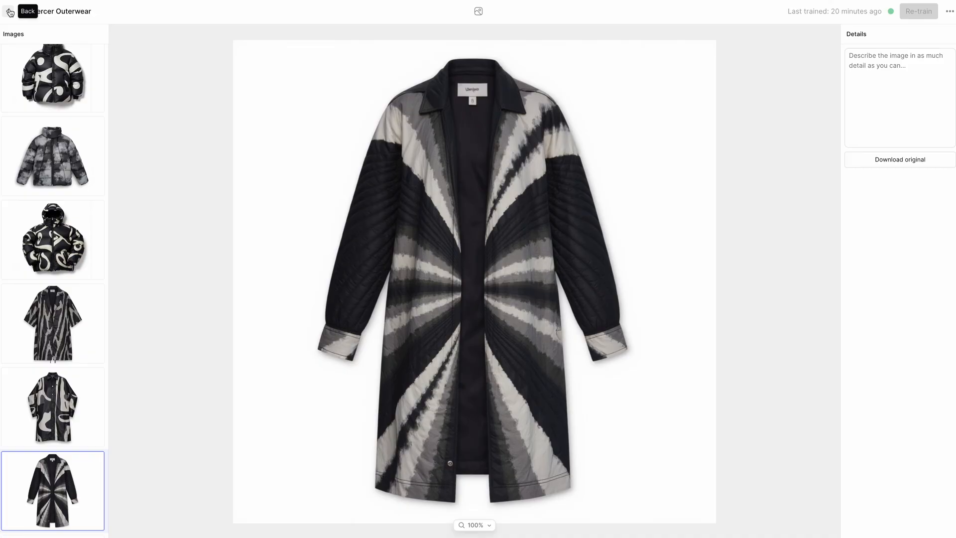
Step: Back in the team, start a new Coat design in Mercer's First Collection
{"action": "left_click", "coordinate": [21, 11]}
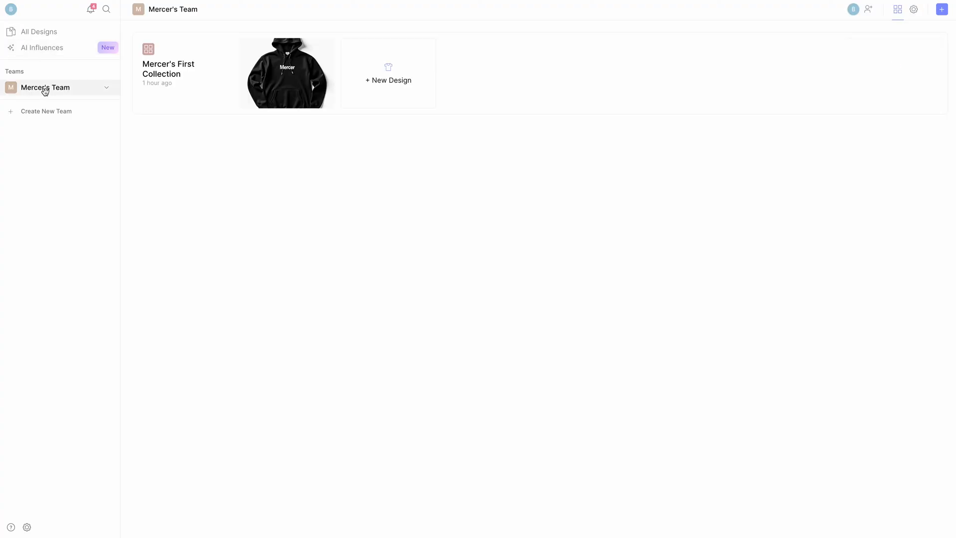
{"action": "left_click", "coordinate": [388, 73]}
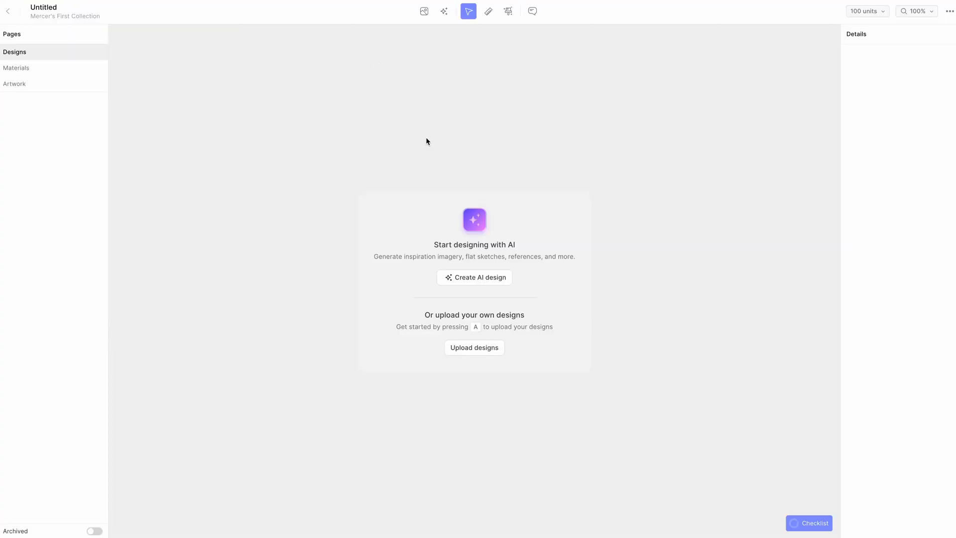
{"action": "left_click", "coordinate": [474, 277]}
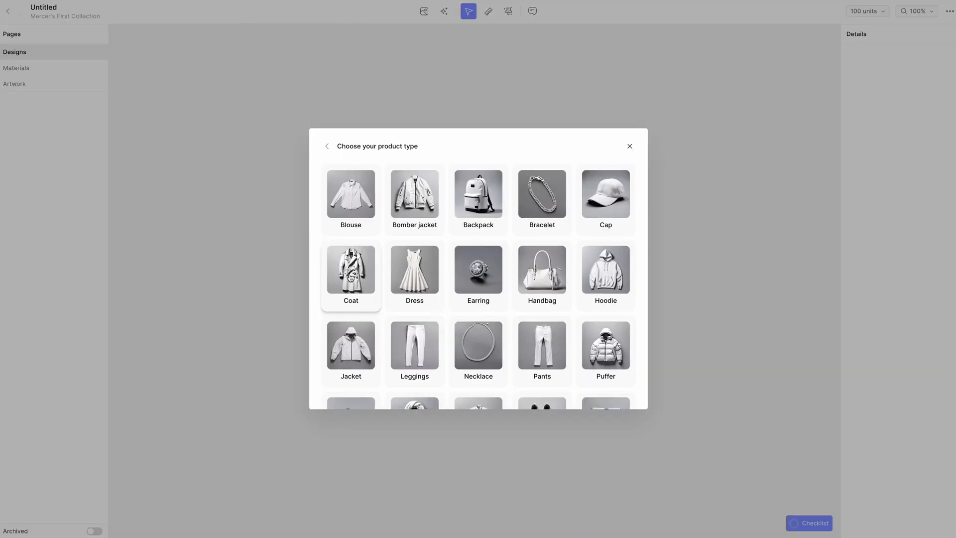
{"action": "left_click", "coordinate": [351, 270]}
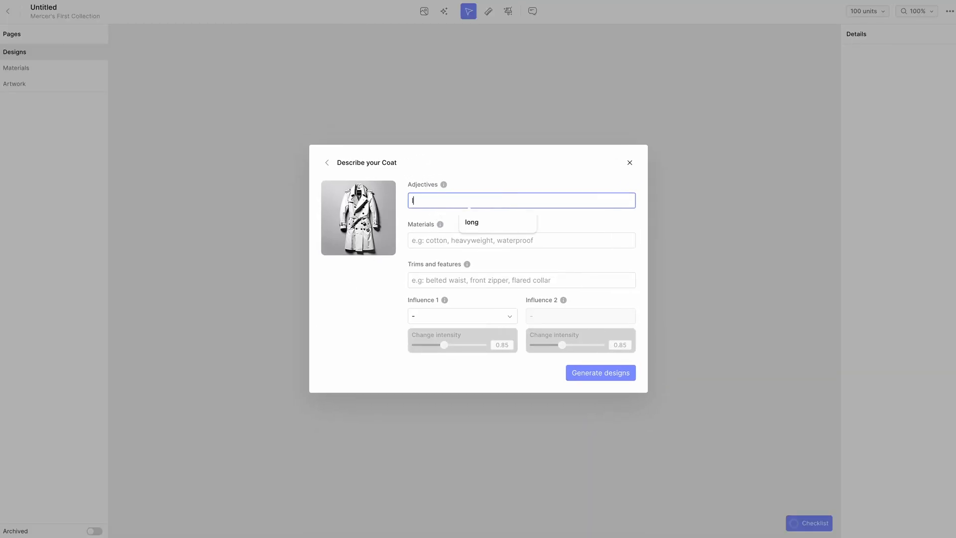
Step: Add 'long' as adjective and 'black and white pattern' as material
{"action": "left_click", "coordinate": [472, 222]}
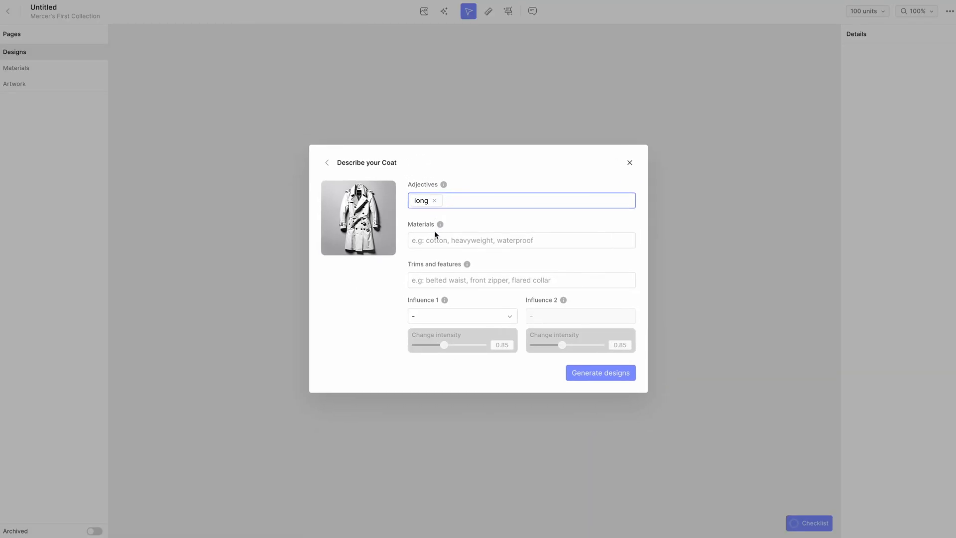
{"action": "type", "text": "black and white patt"}
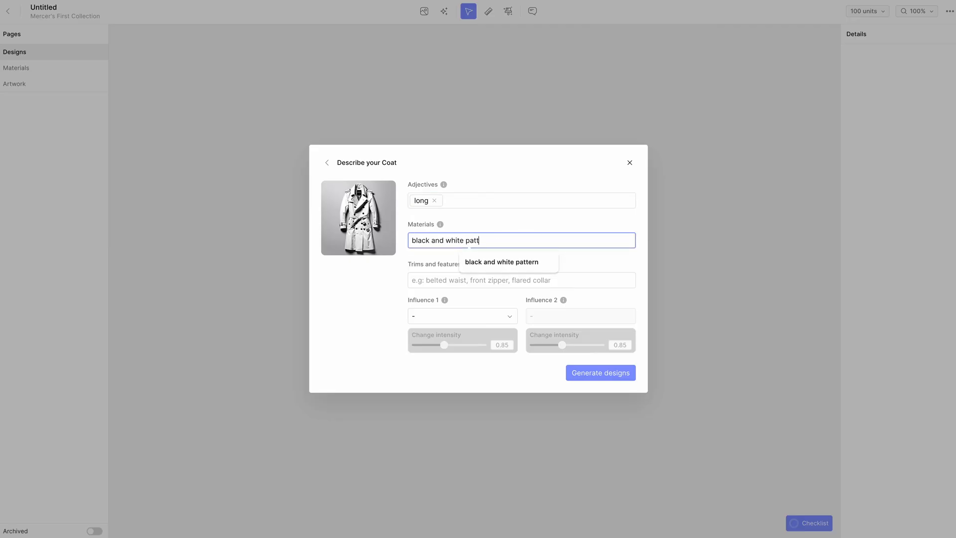
{"action": "left_click", "coordinate": [502, 261]}
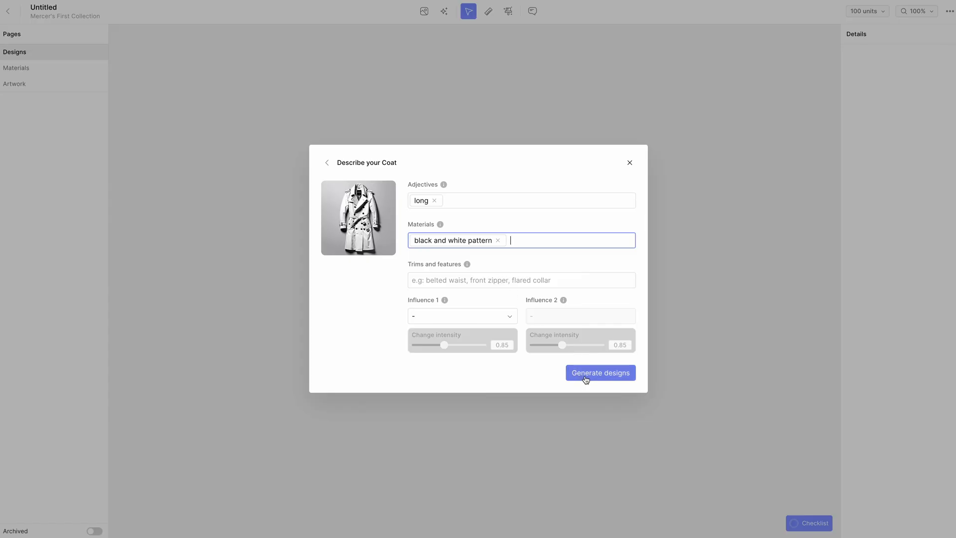
Step: Generate long black-and-white plaid coat designs from the coat description
{"action": "left_click", "coordinate": [600, 373]}
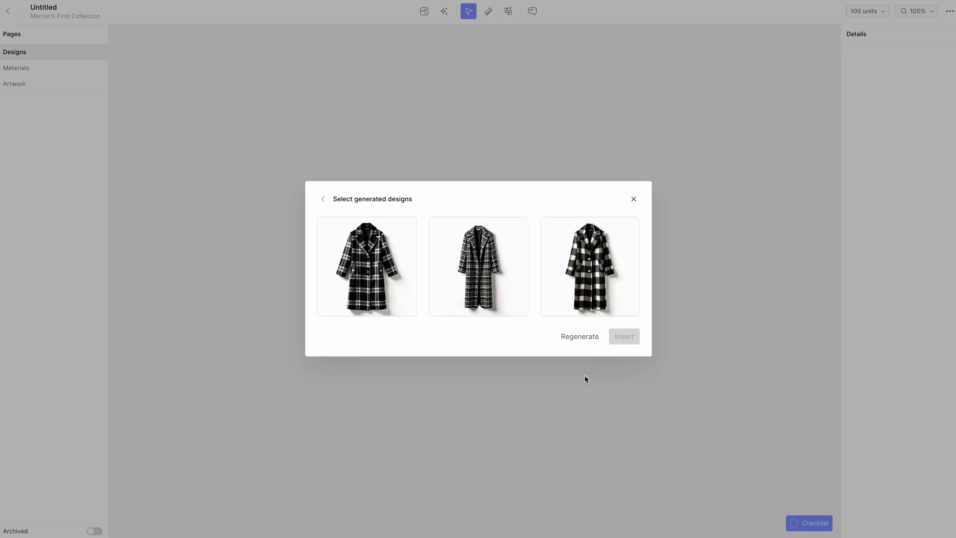
{"action": "mouse_move", "coordinate": [342, 195]}
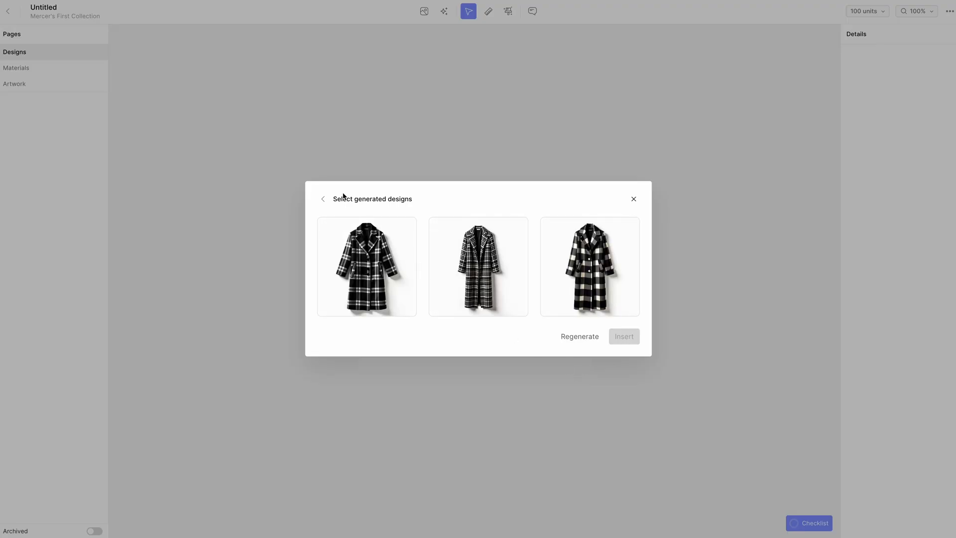
Step: Regenerate the coat designs with Influence 1 set to Mercer Outerwear
{"action": "left_click", "coordinate": [323, 198]}
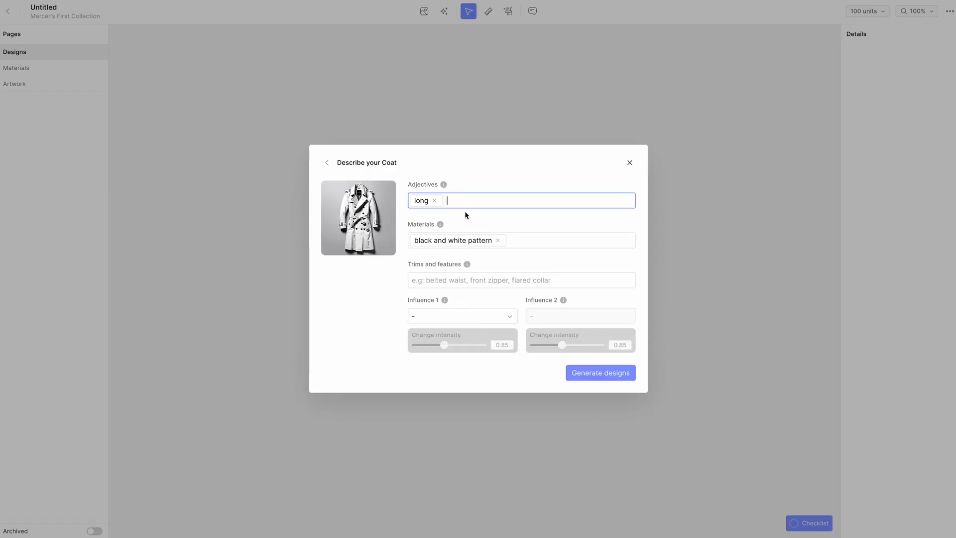
{"action": "mouse_move", "coordinate": [438, 316]}
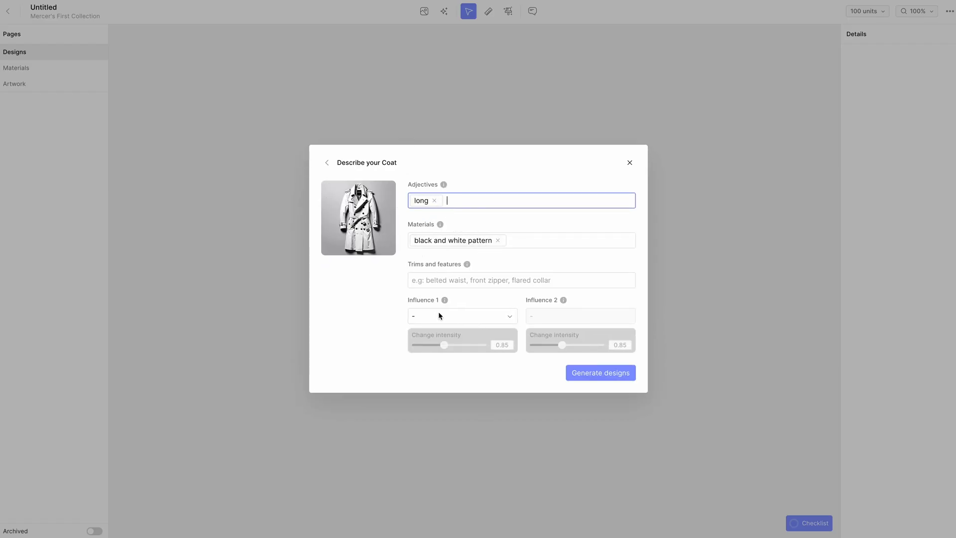
{"action": "left_click", "coordinate": [461, 316]}
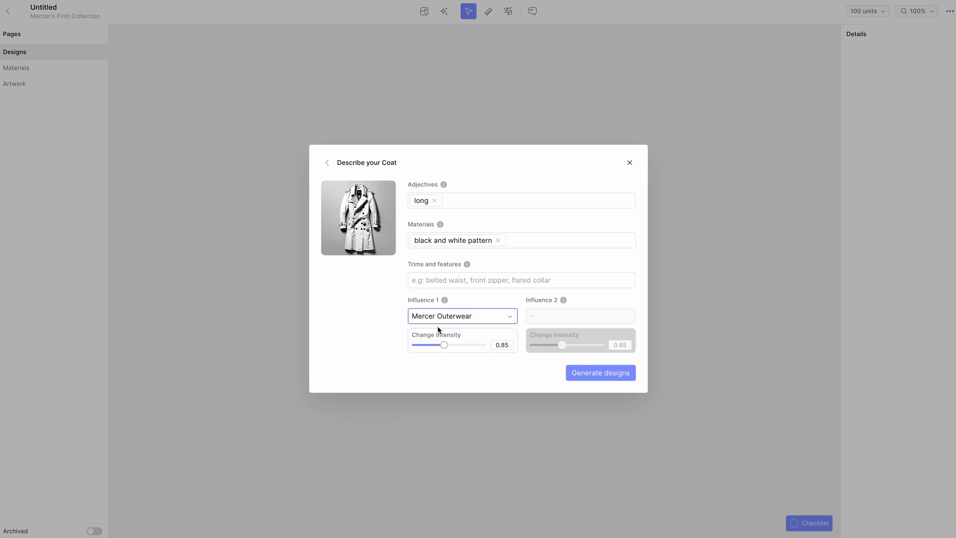
{"action": "mouse_move", "coordinate": [444, 345]}
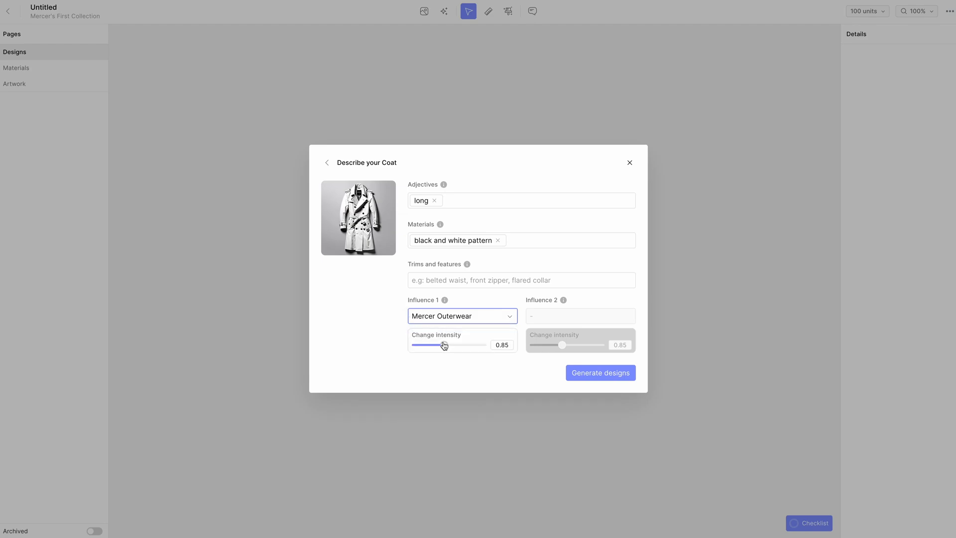
{"action": "left_click", "coordinate": [599, 373]}
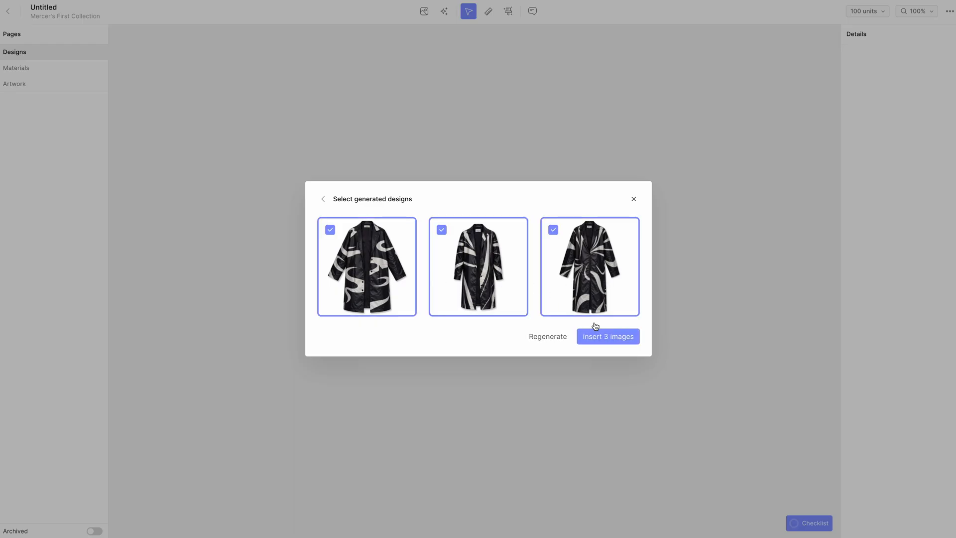
Step: Insert the three swirling Outerwear coats and preview design pages 1 to 3
{"action": "left_click", "coordinate": [607, 336]}
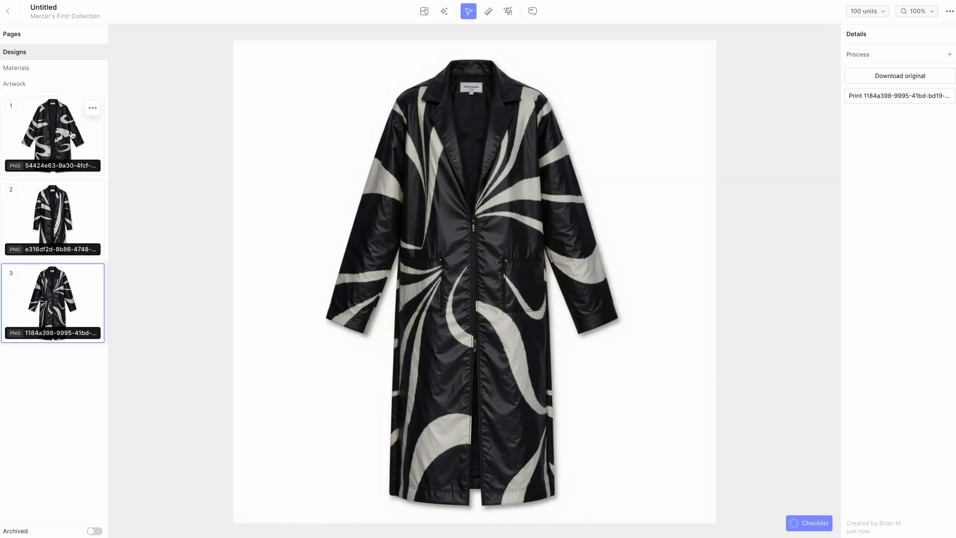
{"action": "left_click", "coordinate": [53, 135]}
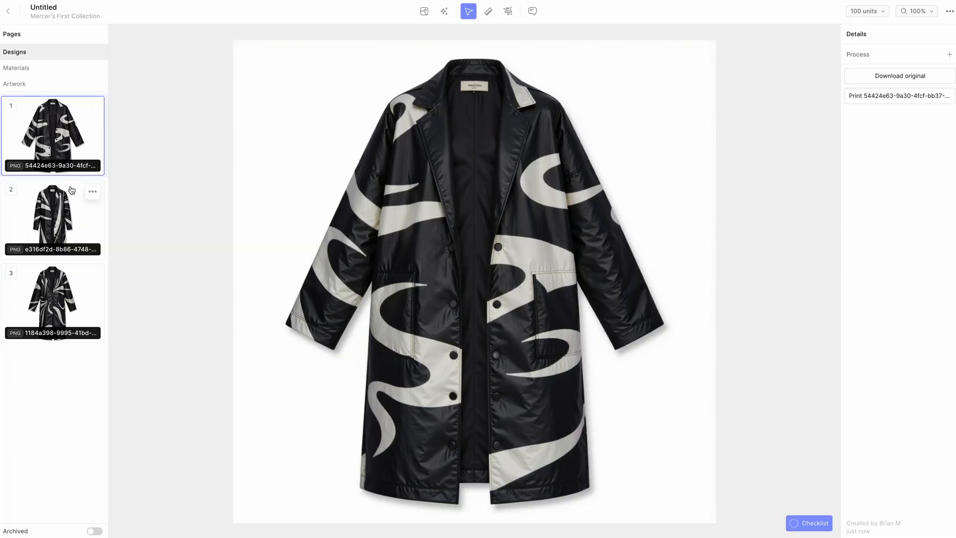
{"action": "left_click", "coordinate": [52, 219]}
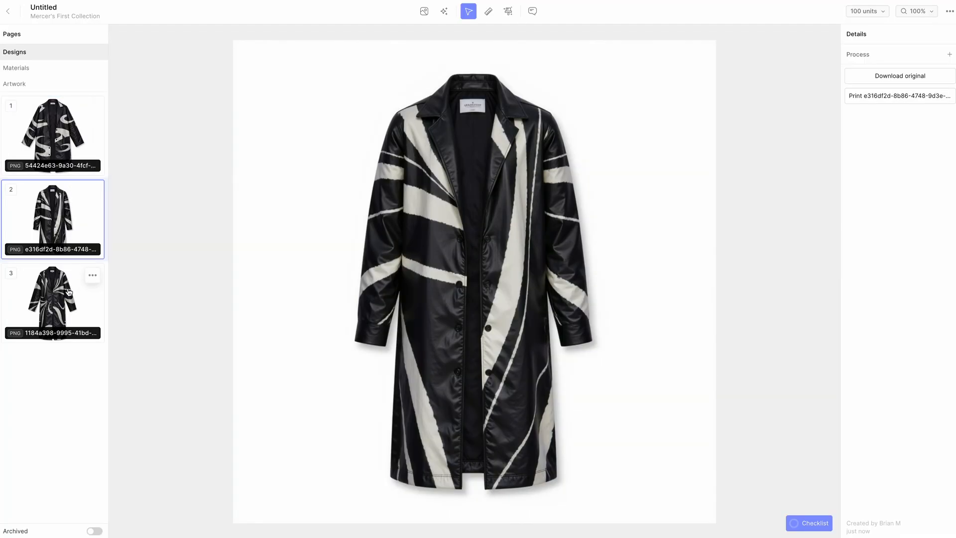
{"action": "left_click", "coordinate": [52, 303]}
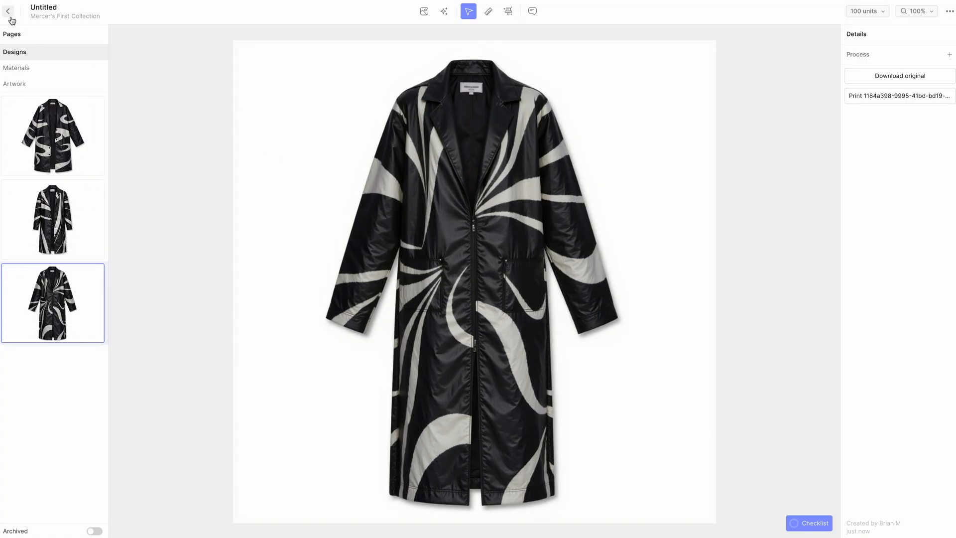
Step: Review the zebra-striped coat training image in Mercer Outerwear, then return to AI Influences
{"action": "left_click", "coordinate": [8, 11]}
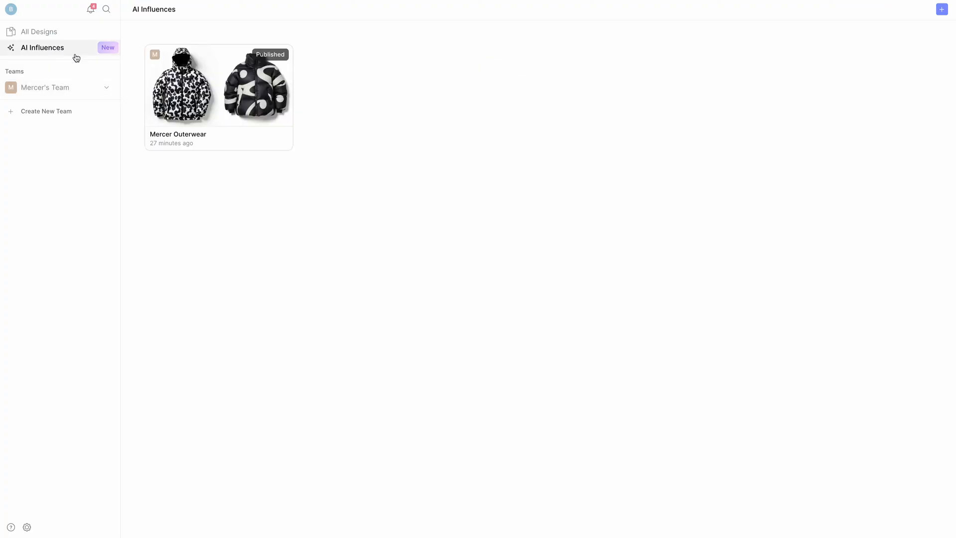
{"action": "left_click", "coordinate": [218, 85]}
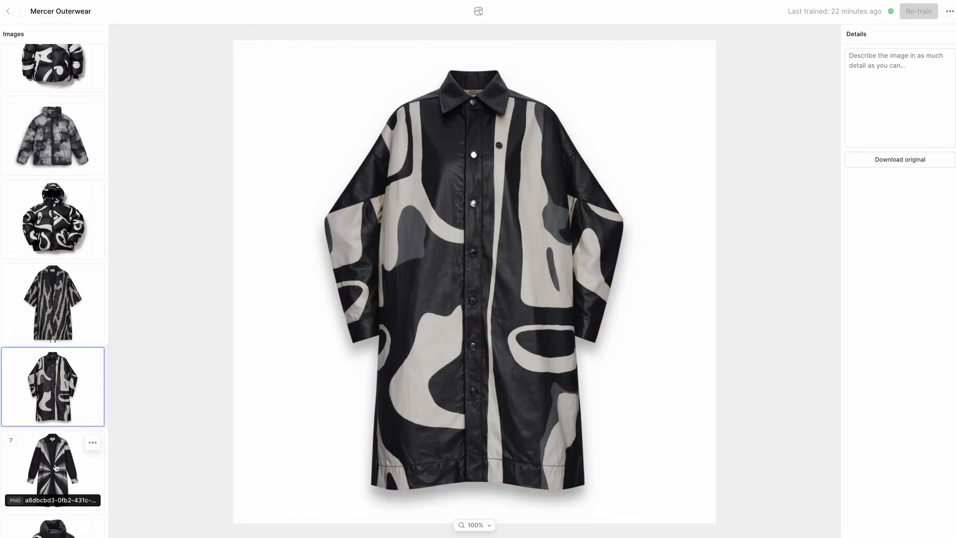
{"action": "left_click", "coordinate": [52, 303]}
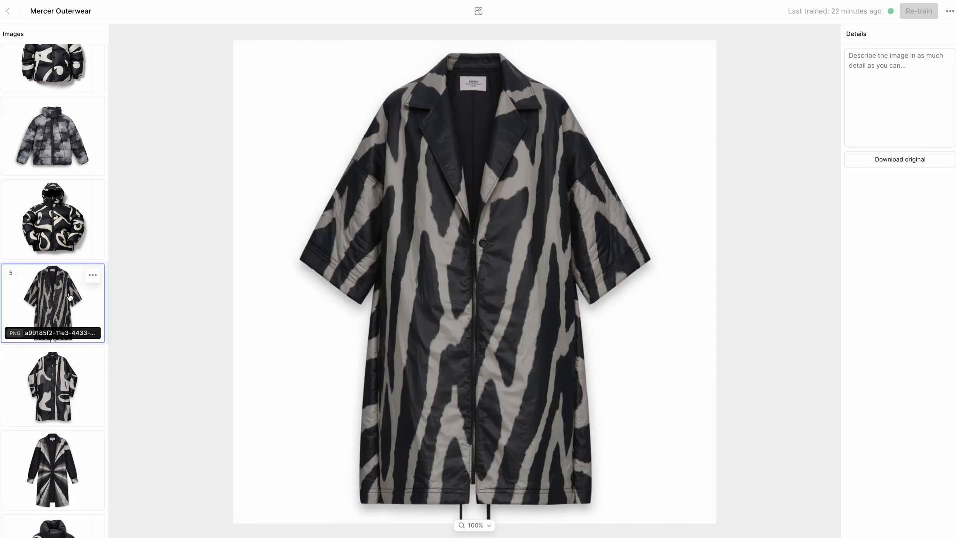
{"action": "left_click", "coordinate": [8, 11]}
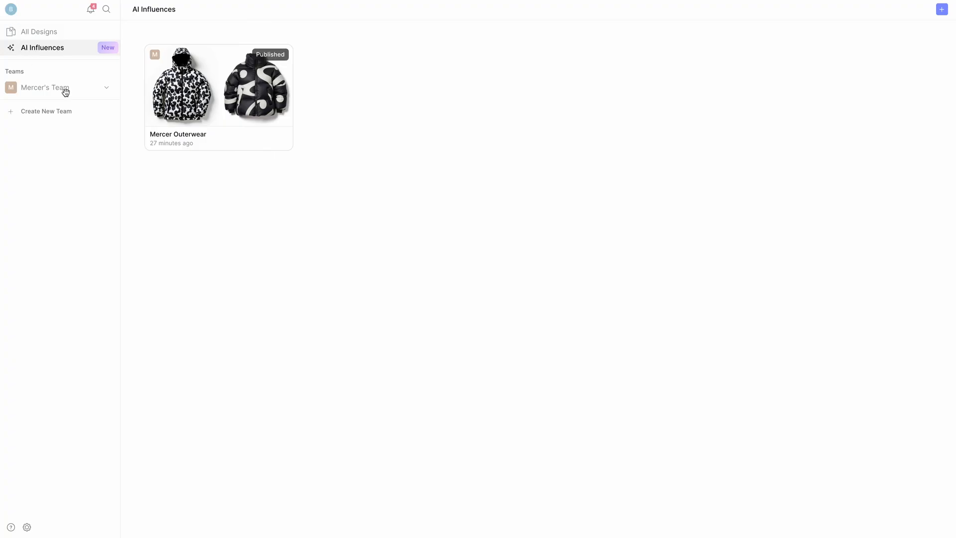
Step: Show Mercer's Team page, where the First Collection previews the swirl-patterned black coat
{"action": "left_click", "coordinate": [45, 87]}
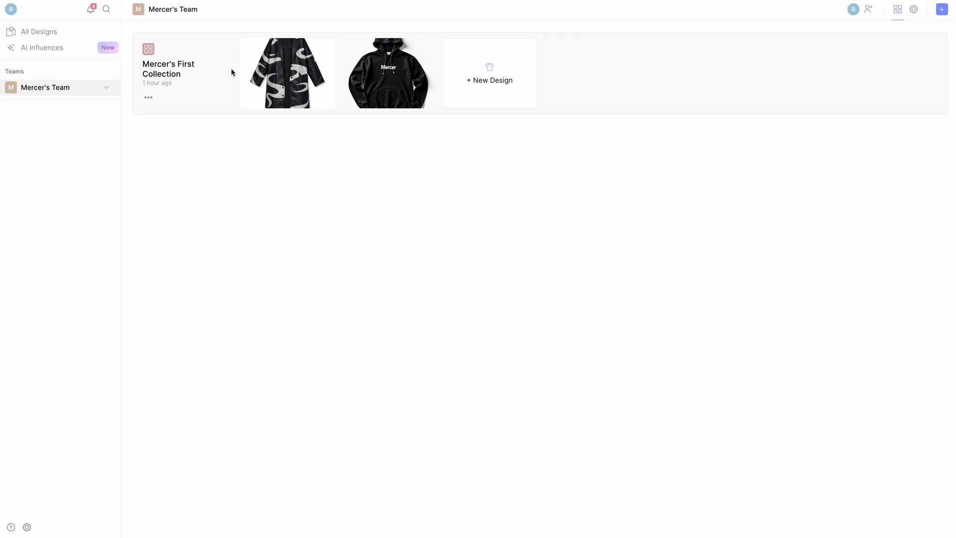
{"action": "mouse_move", "coordinate": [252, 179]}
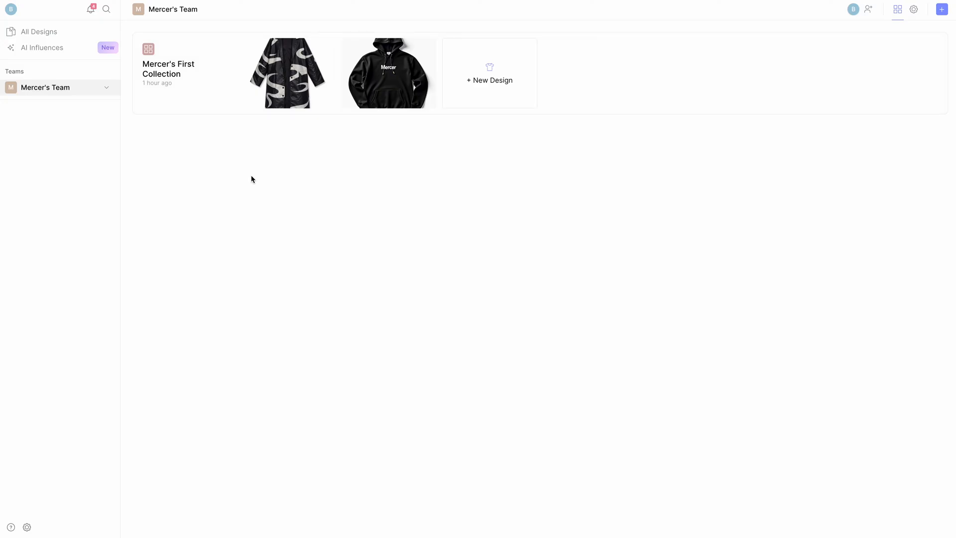